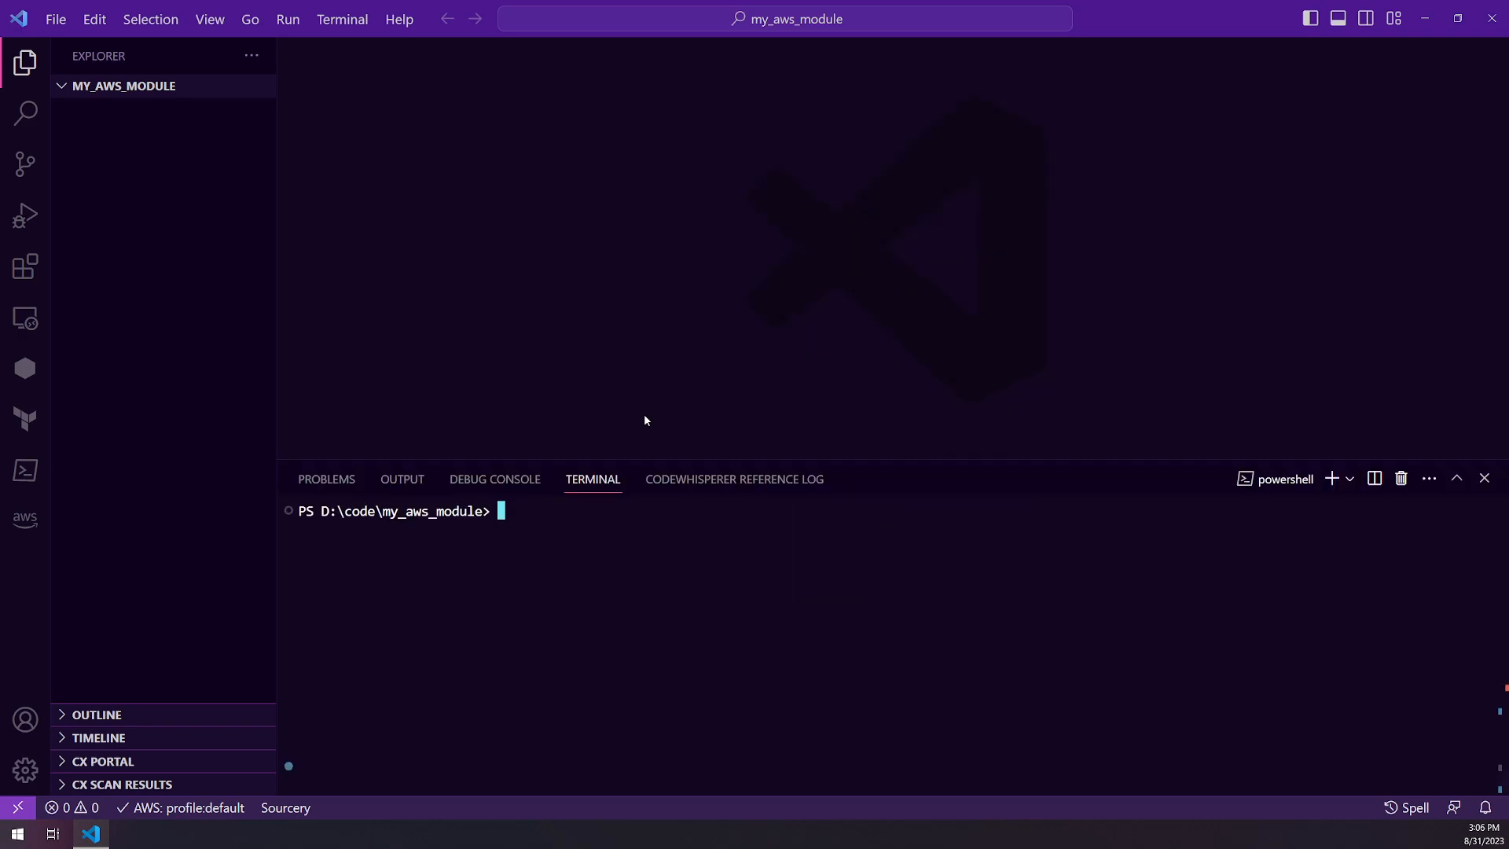
# Run poetry init, accepting default package name, version, author, license and Python version.
pyautogui.write('poetry init')
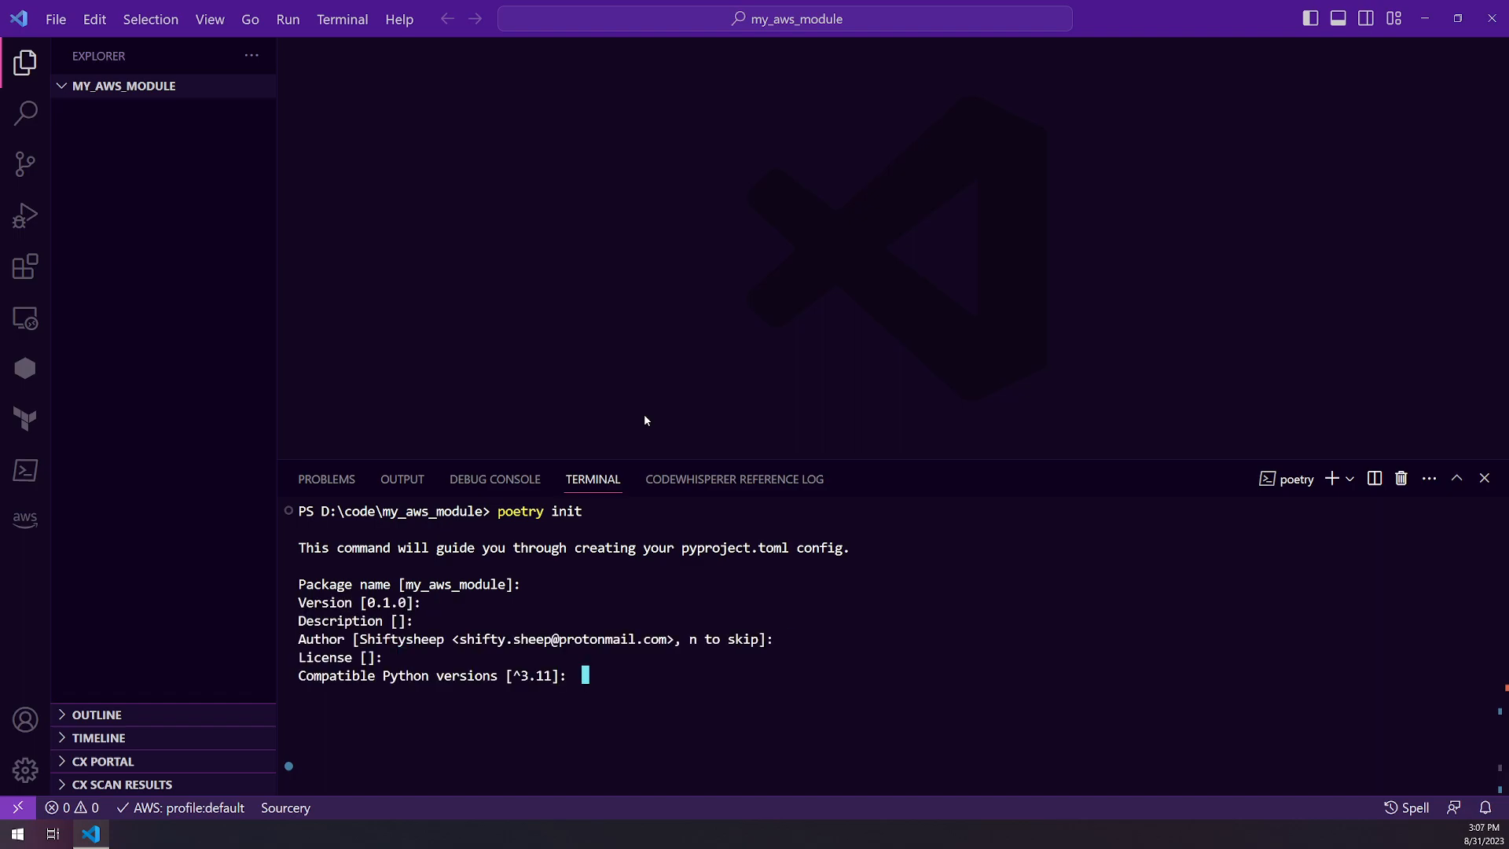
pyautogui.press('enter')
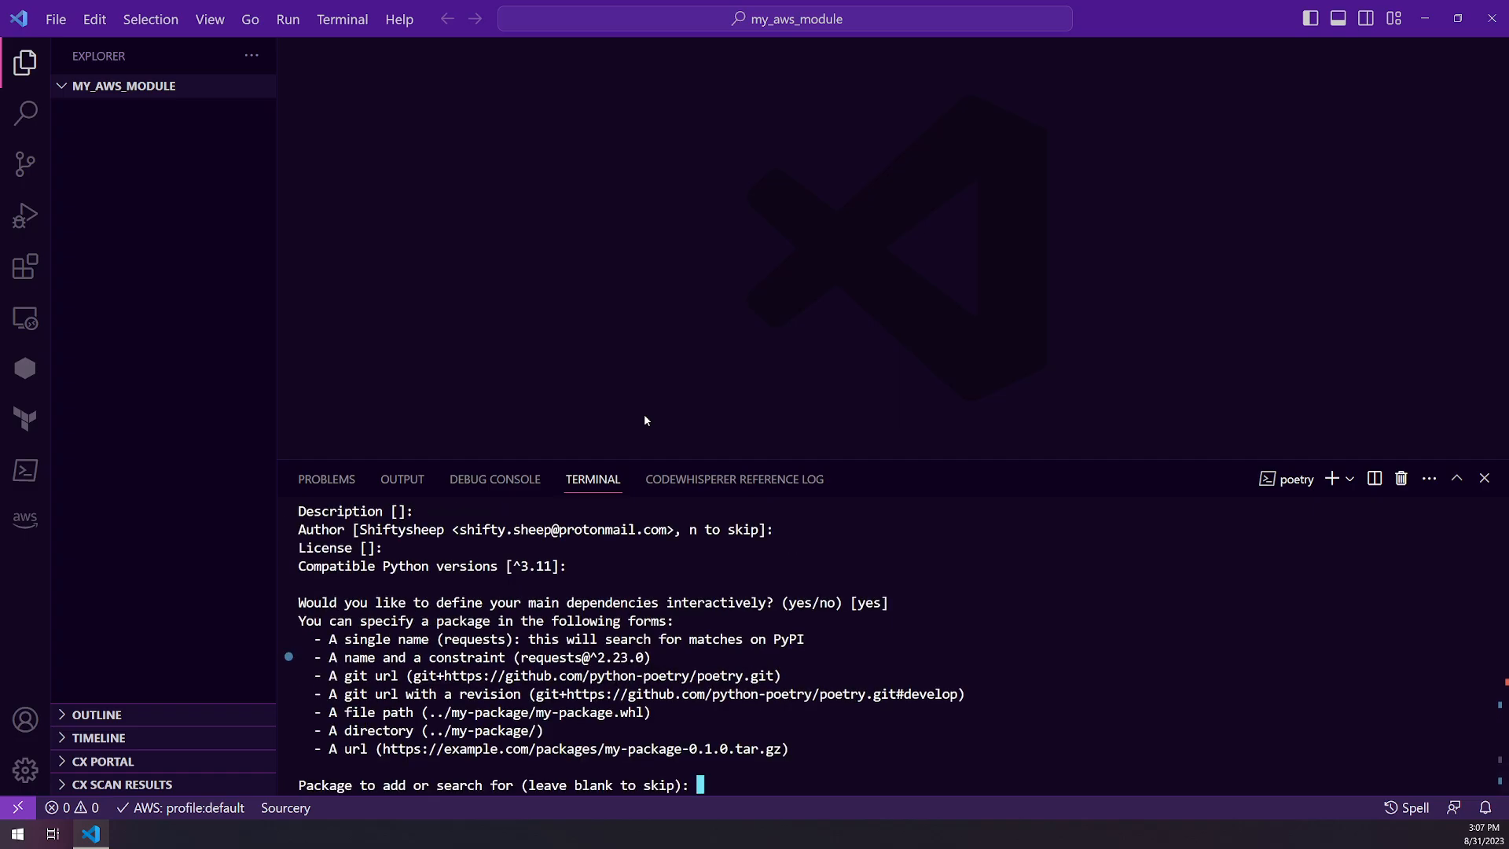
# Add boto3 as a dependency and moto, black and pytest as dev dependencies.
pyautogui.write('boto3')
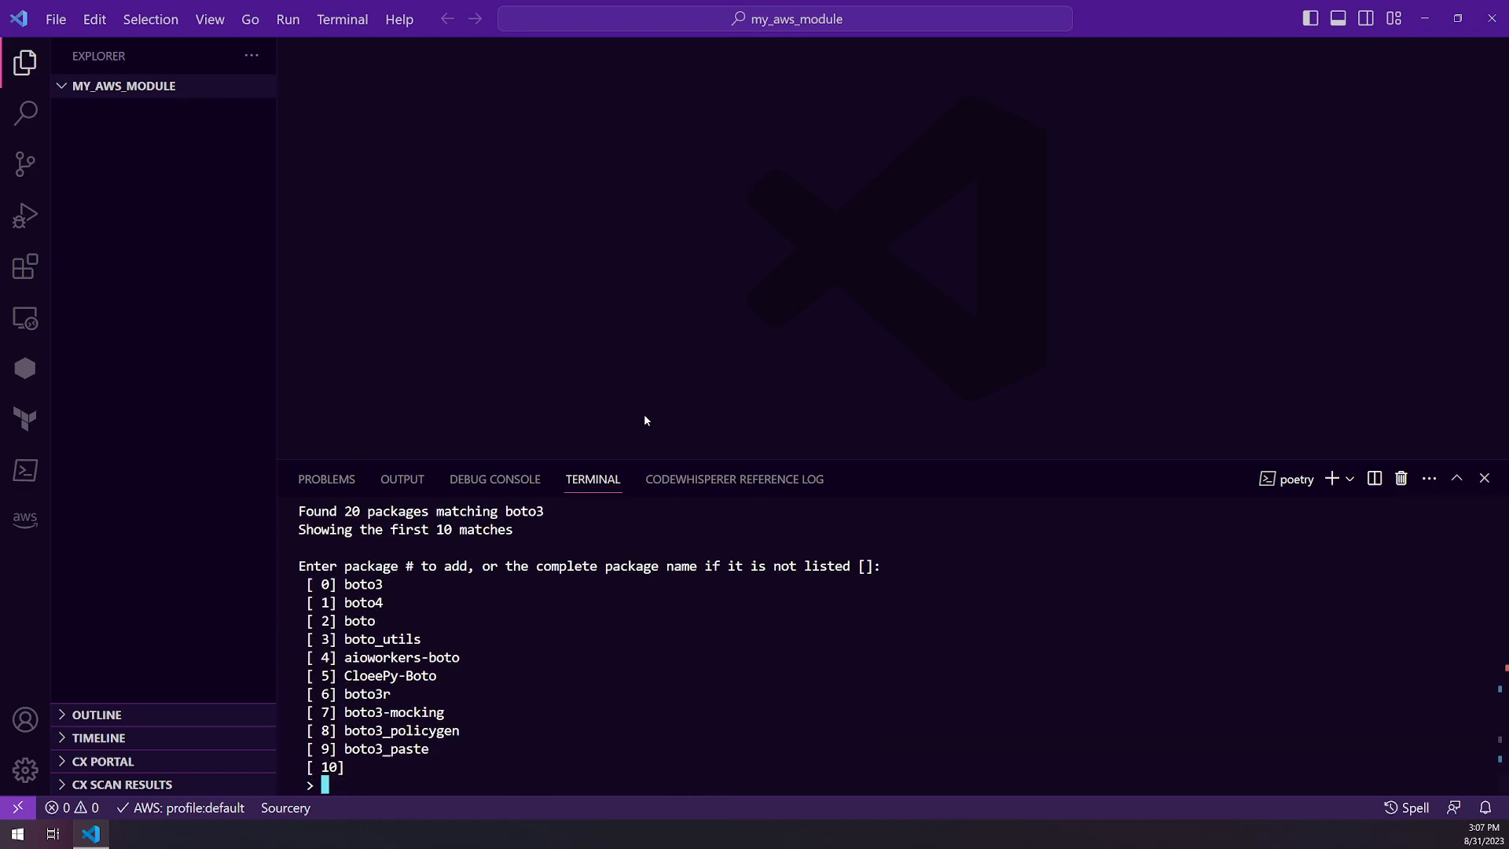
pyautogui.write('0')
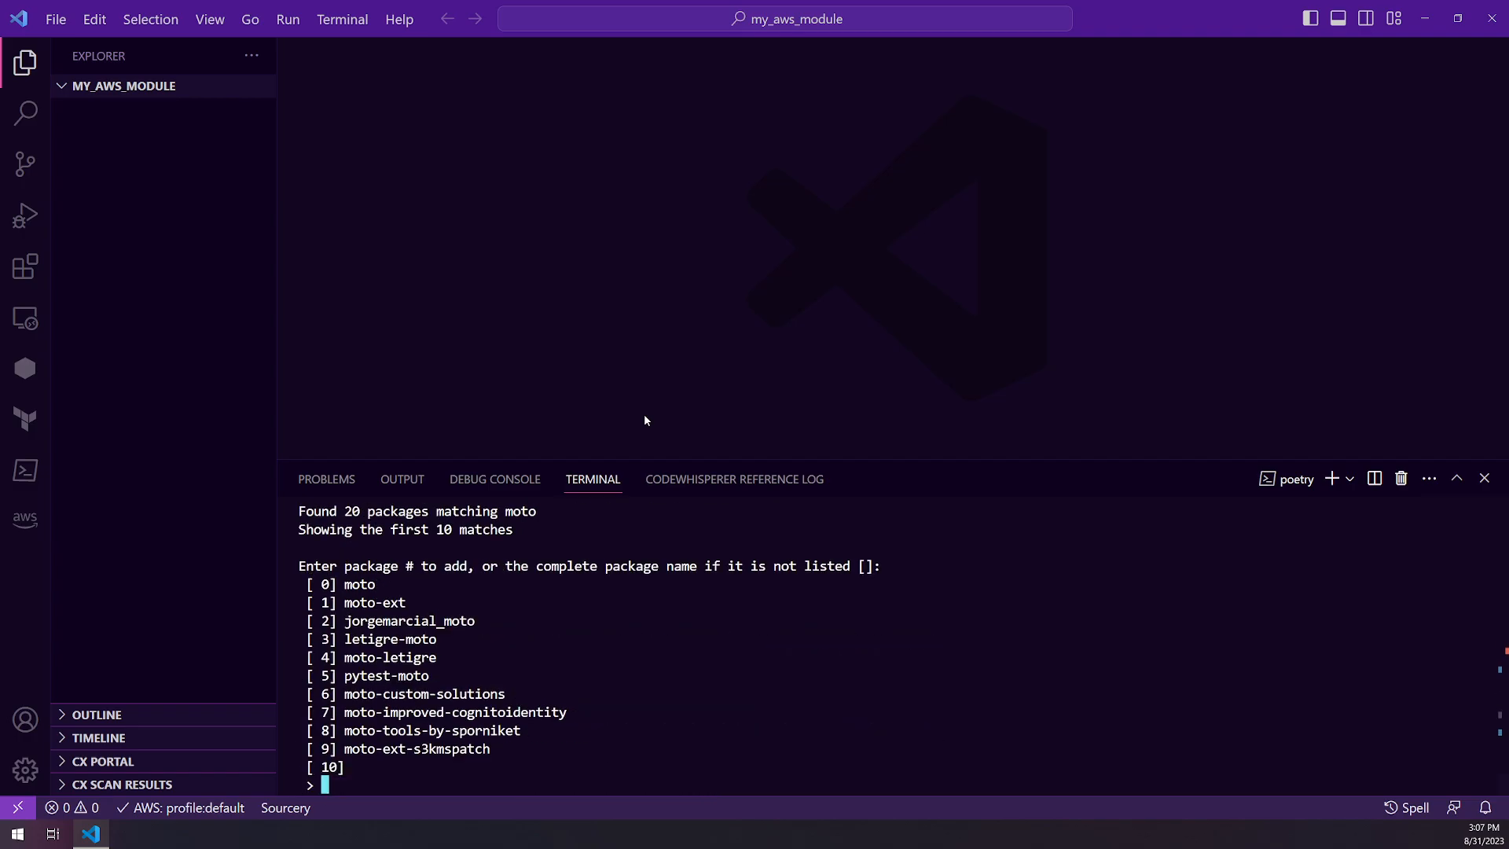
pyautogui.write('0')
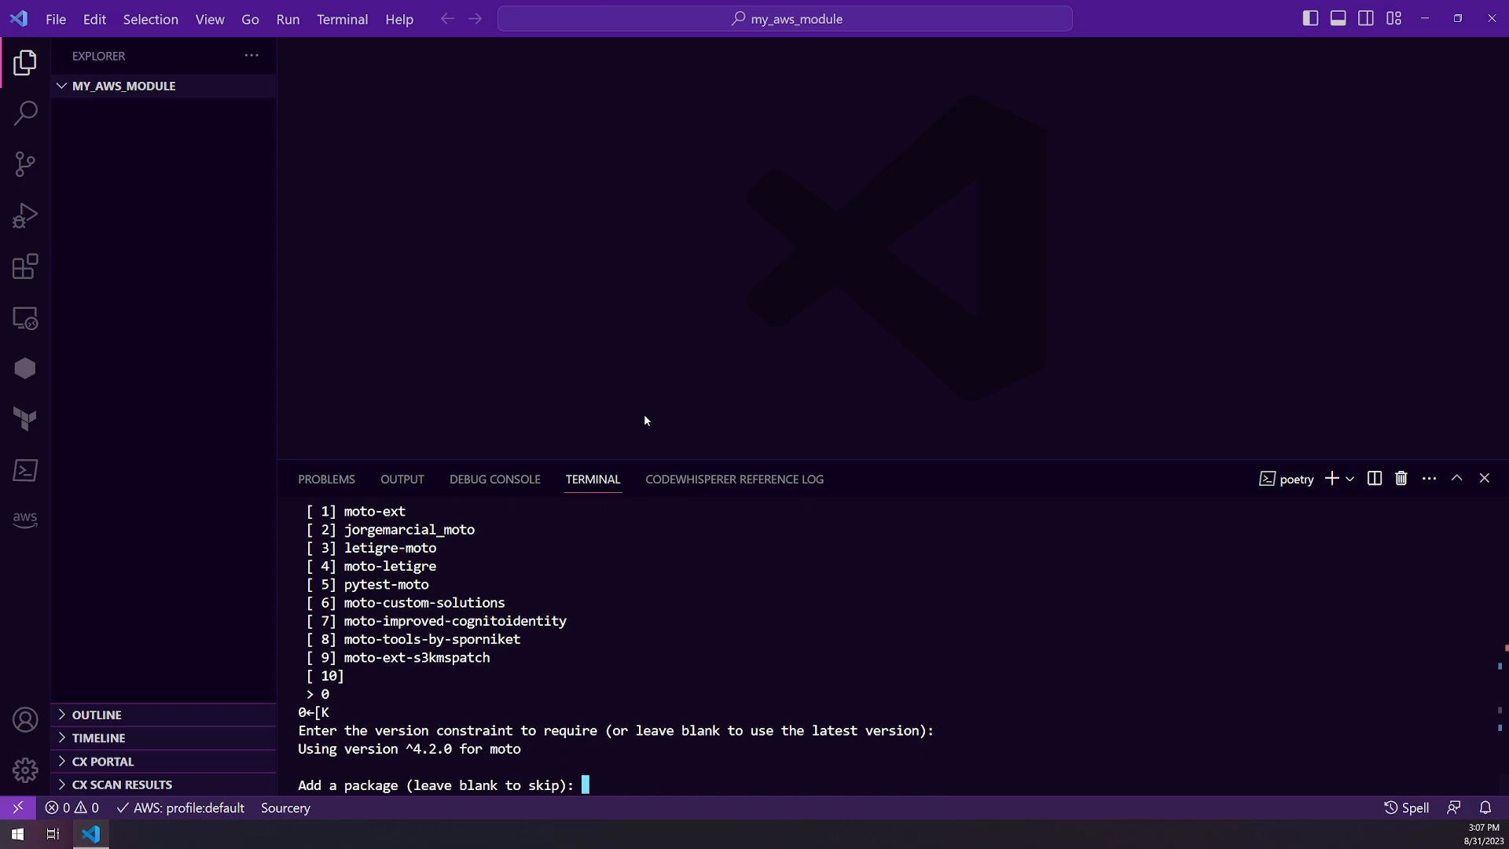
pyautogui.write('blo')
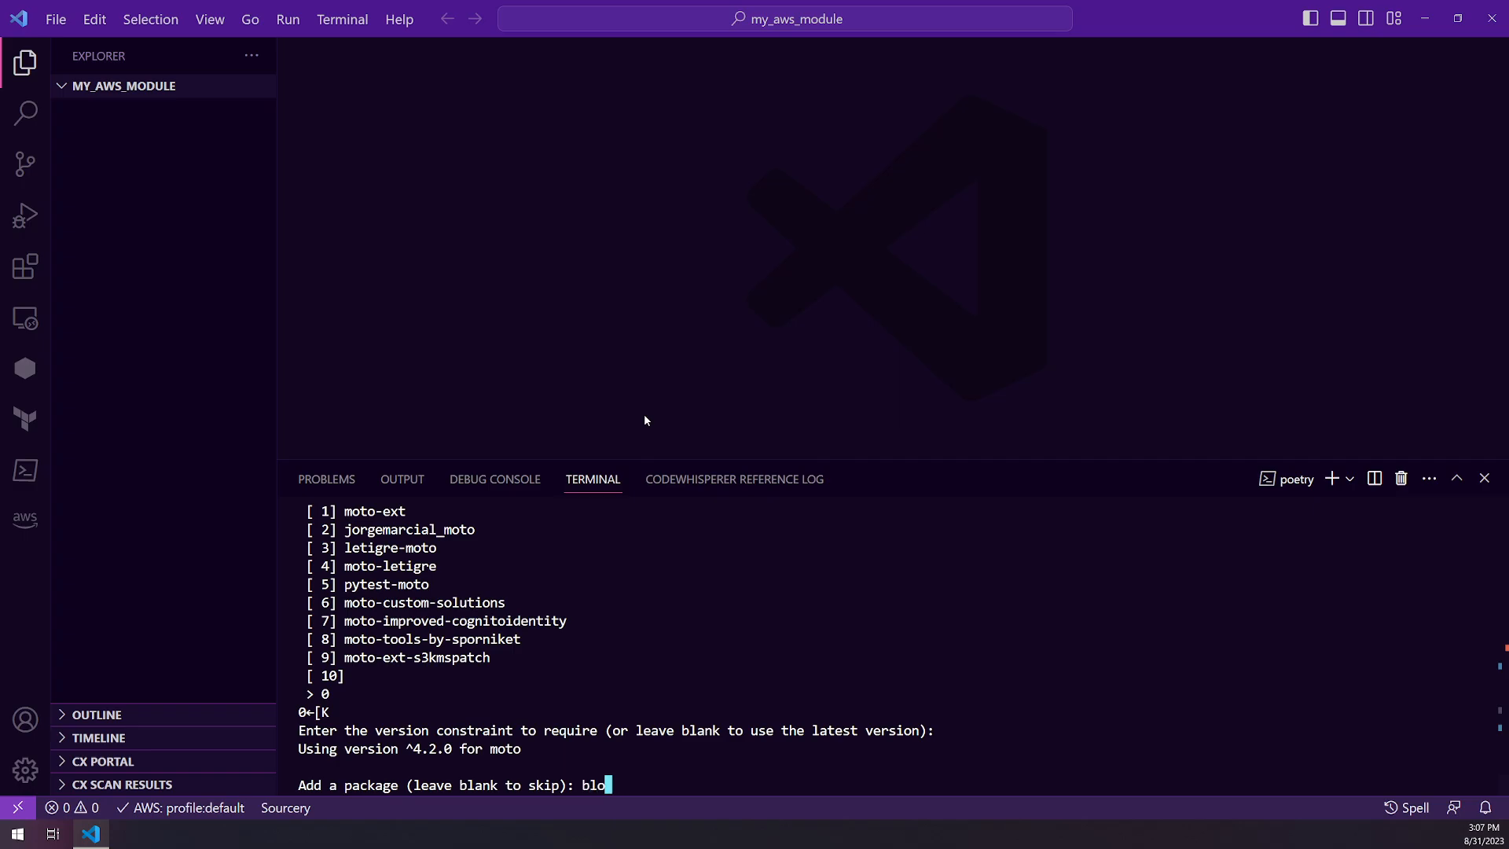
pyautogui.press('Backspace')
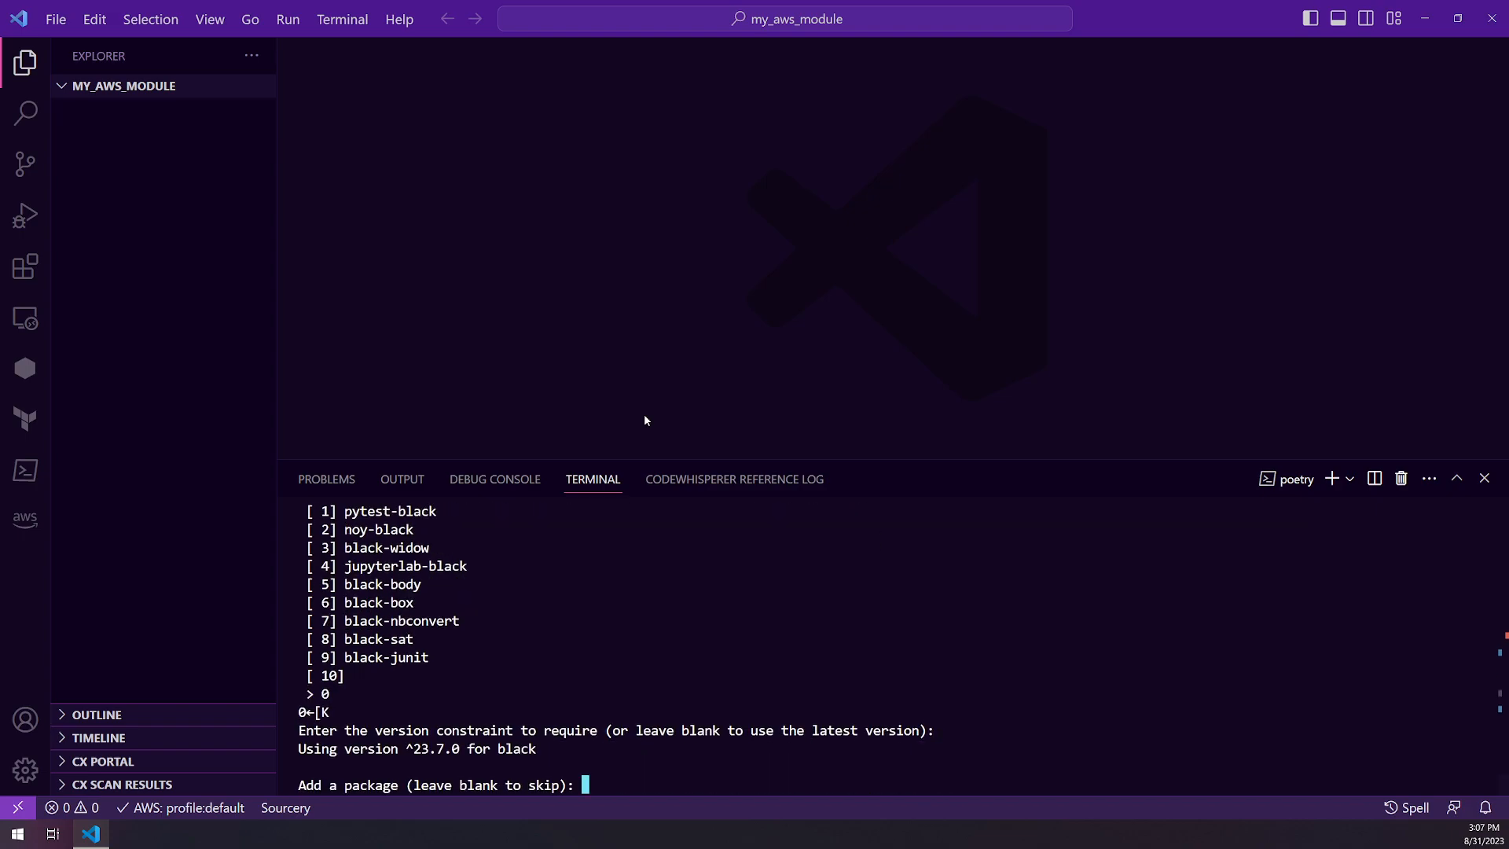
pyautogui.write('pytest')
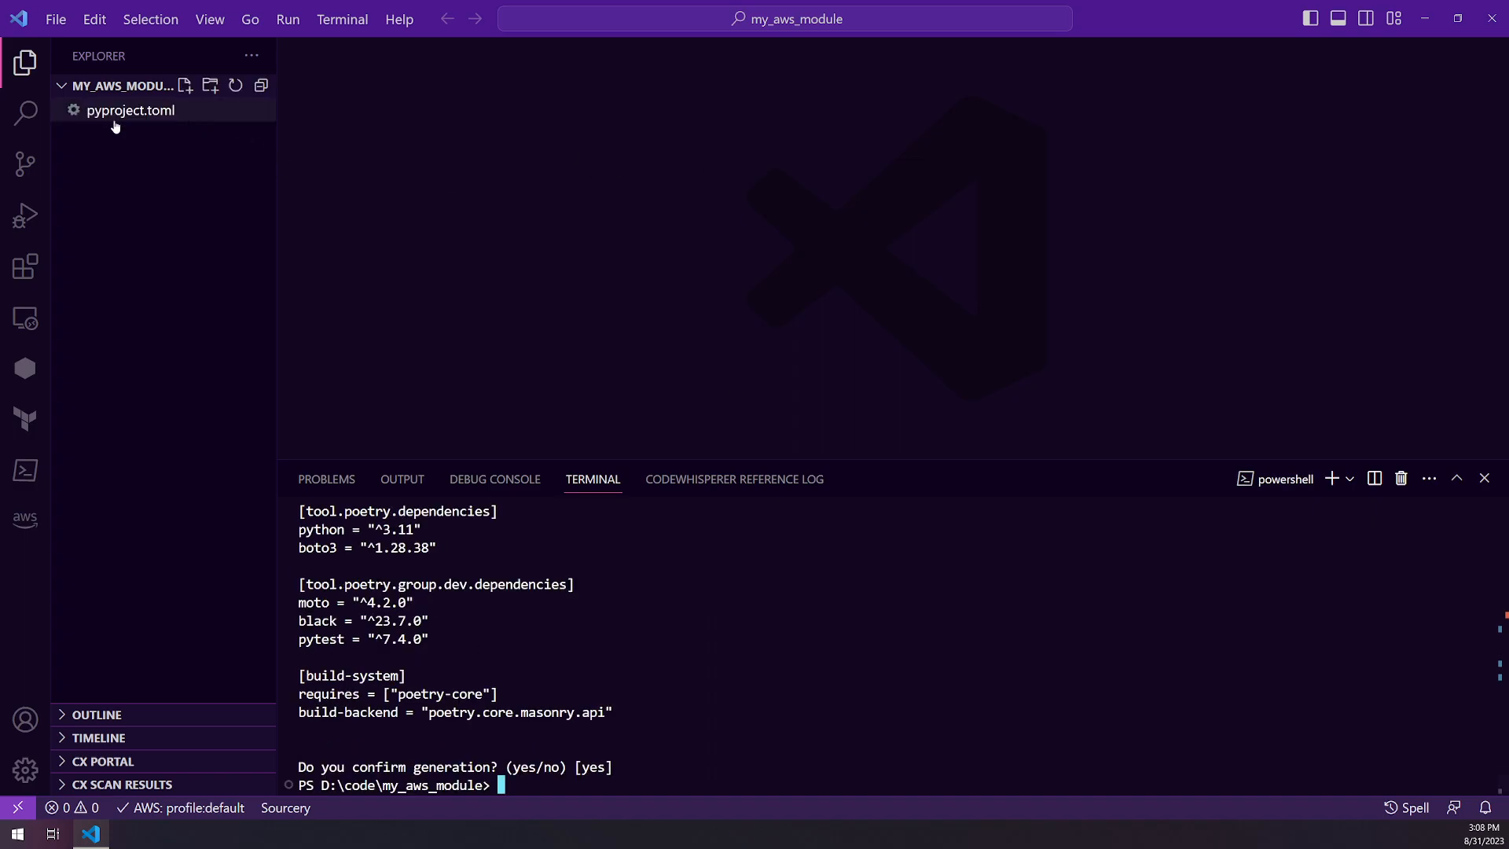
# Insert a [tool.poetry.group.dev] header above the dev dependencies in pyproject.toml.
pyautogui.click(131, 110)
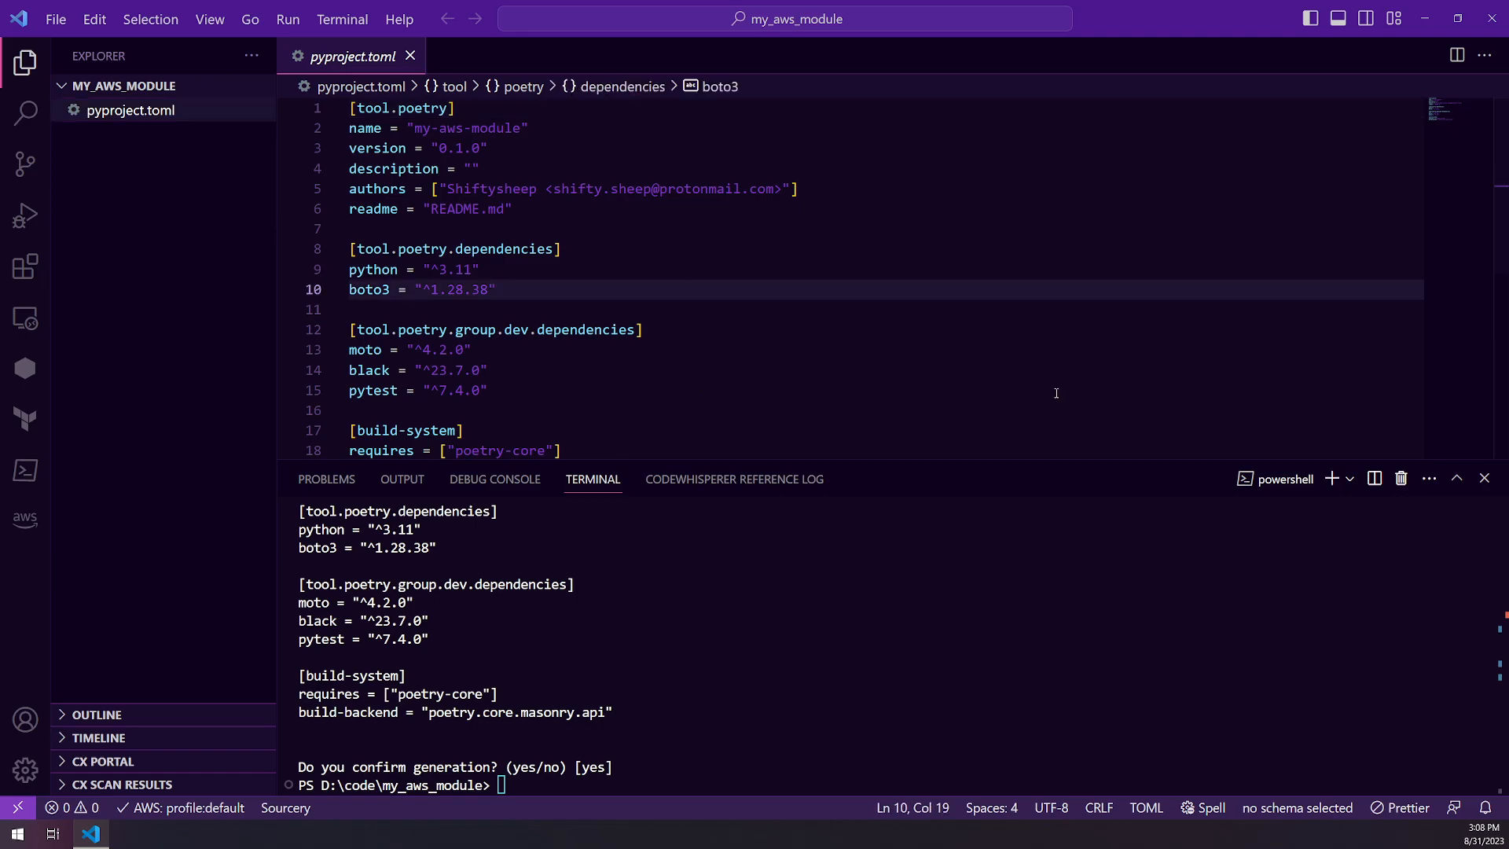
pyautogui.write('[')
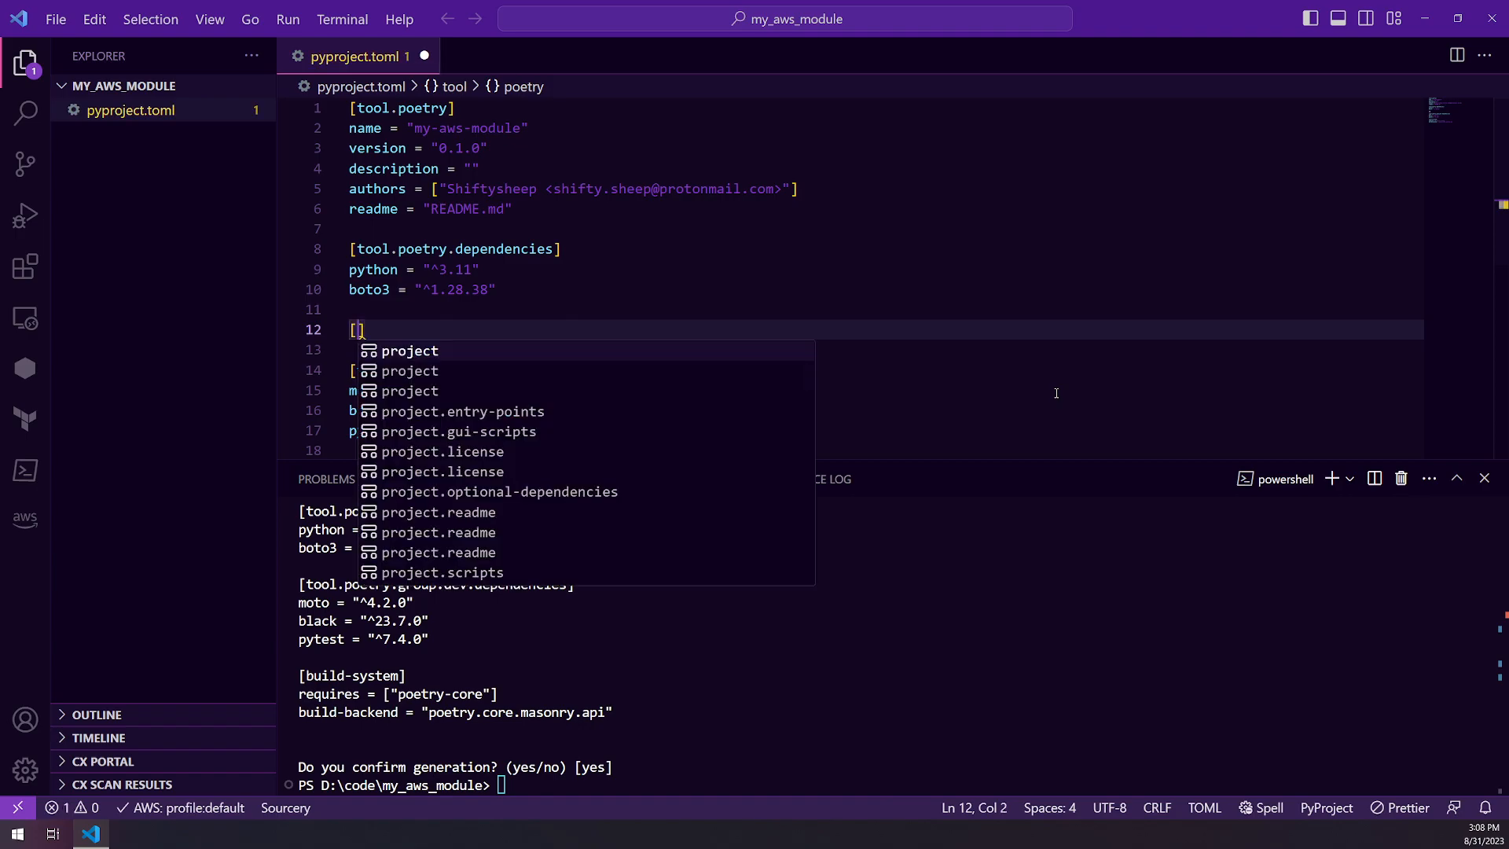
pyautogui.write('tool.poetry.group.')
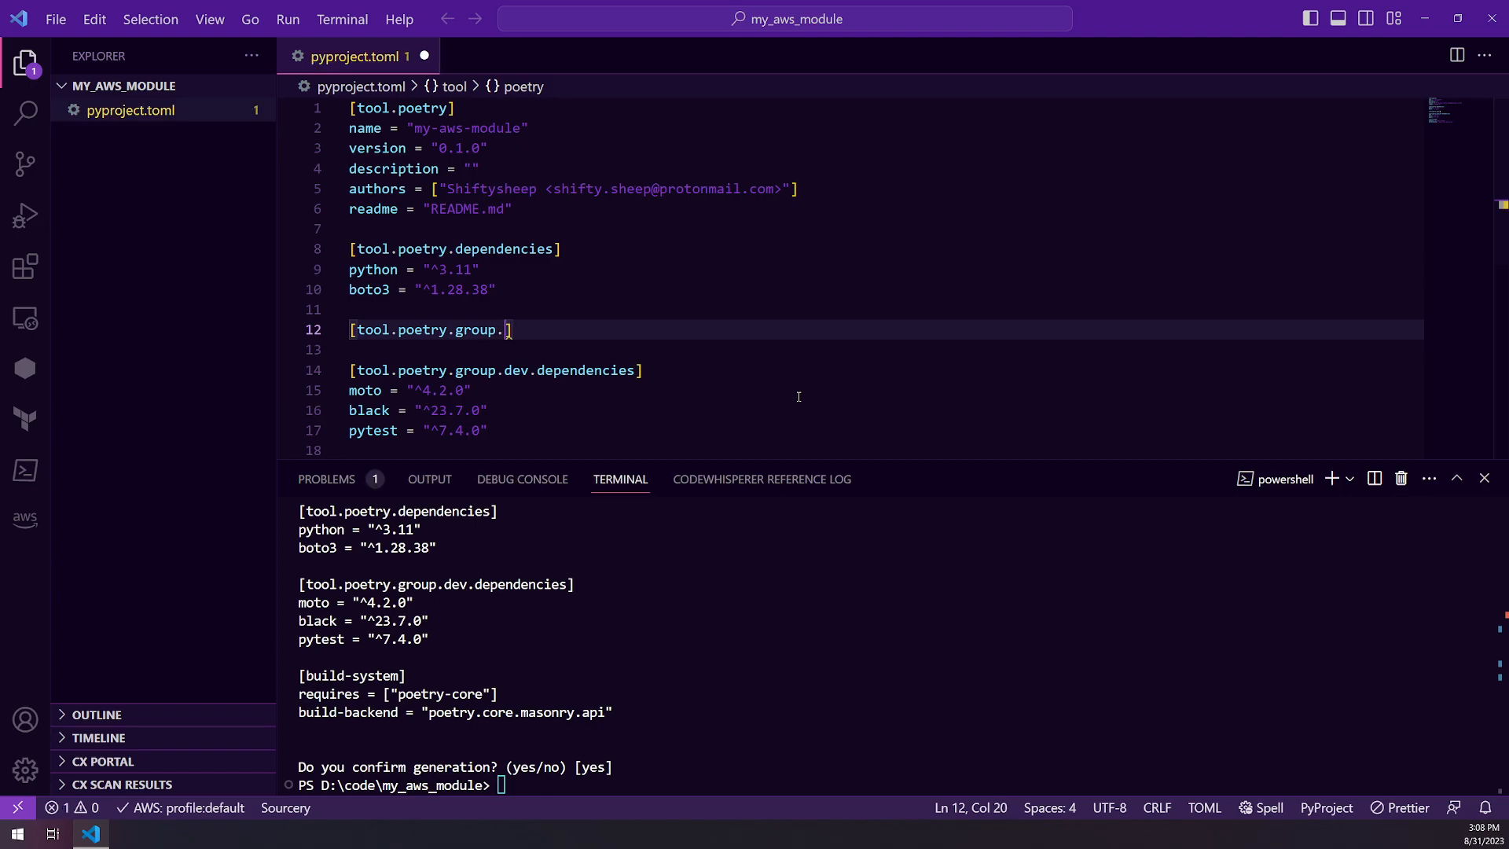
pyautogui.write('dev')
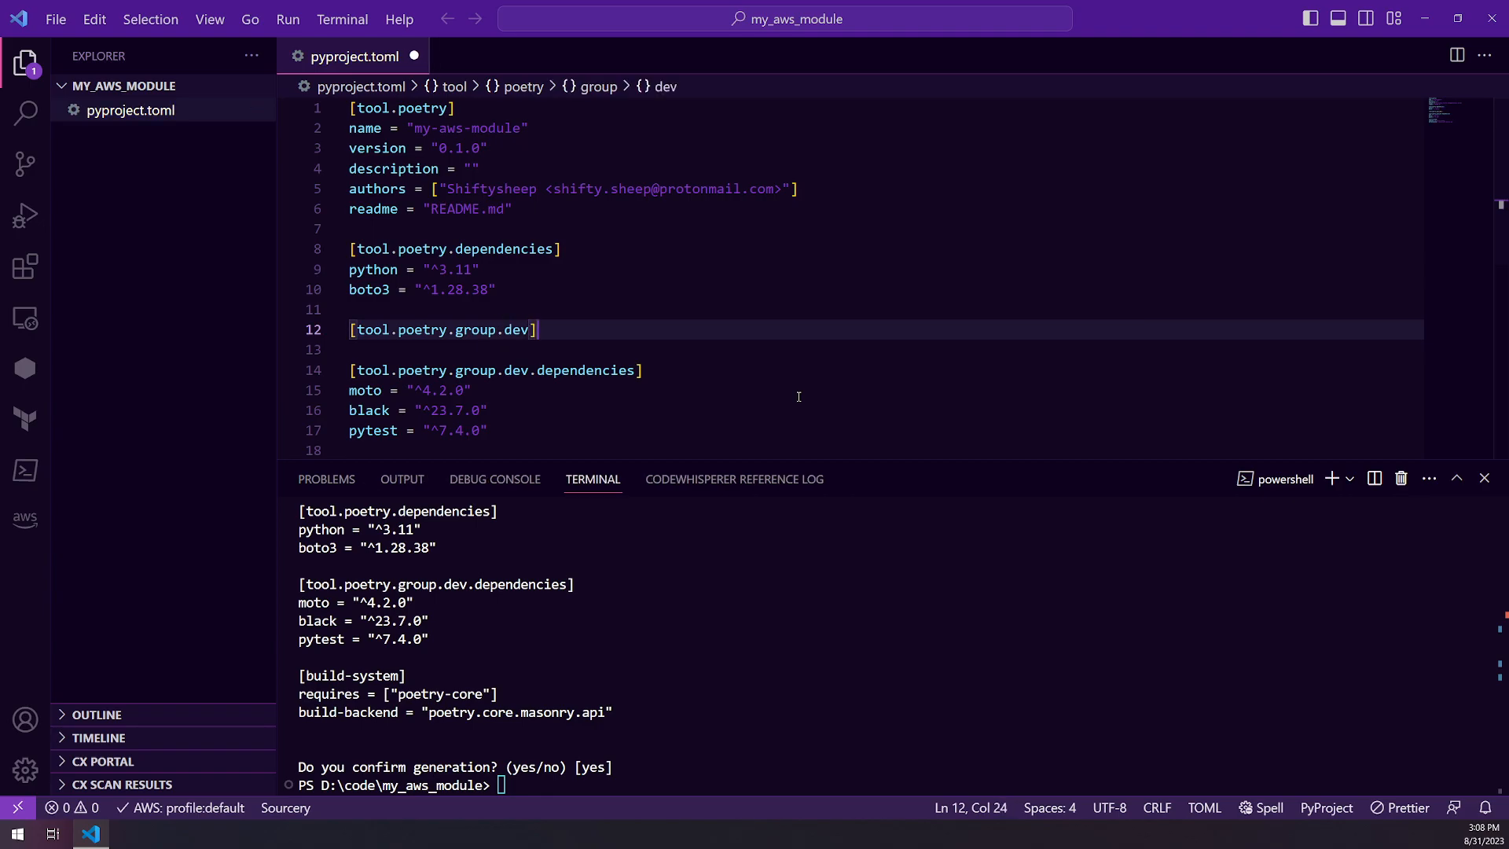
pyautogui.write('optional')
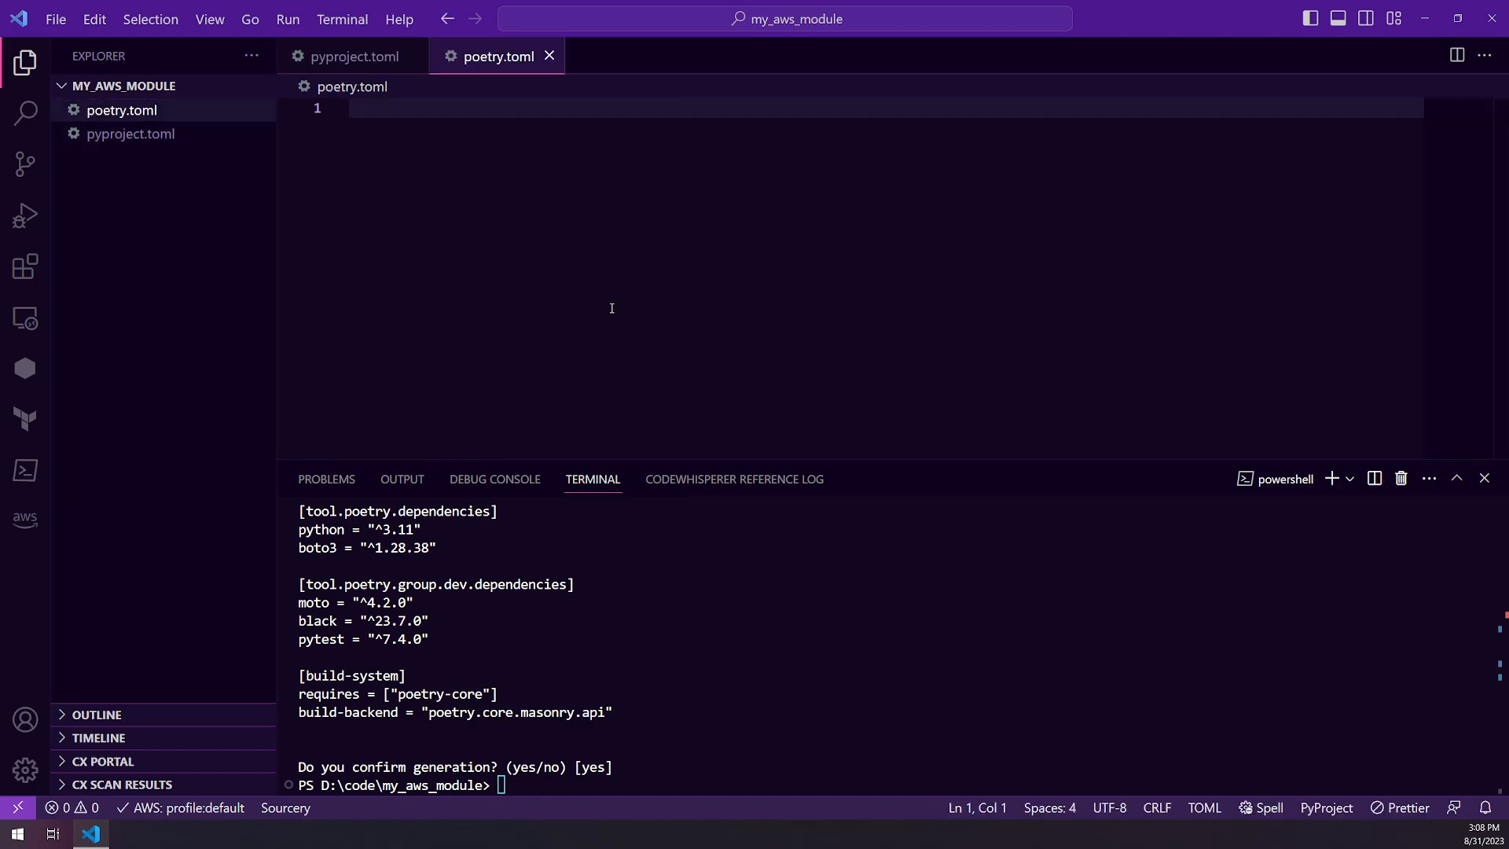
# Write a [virtualenvs] section with in-project = true into poetry.toml.
pyautogui.write('[virtu')
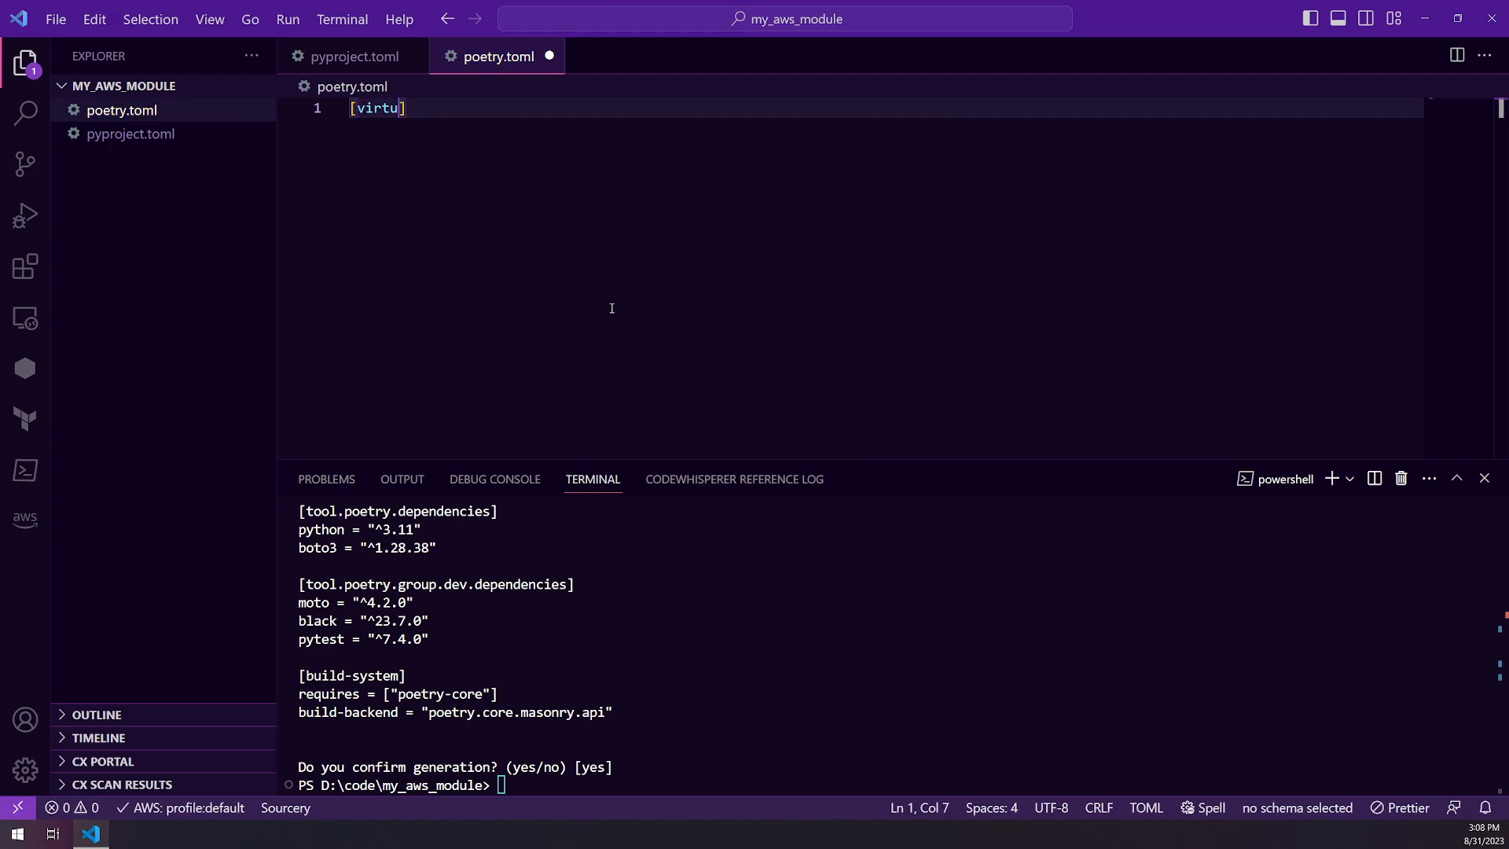
pyautogui.write('alenvs')
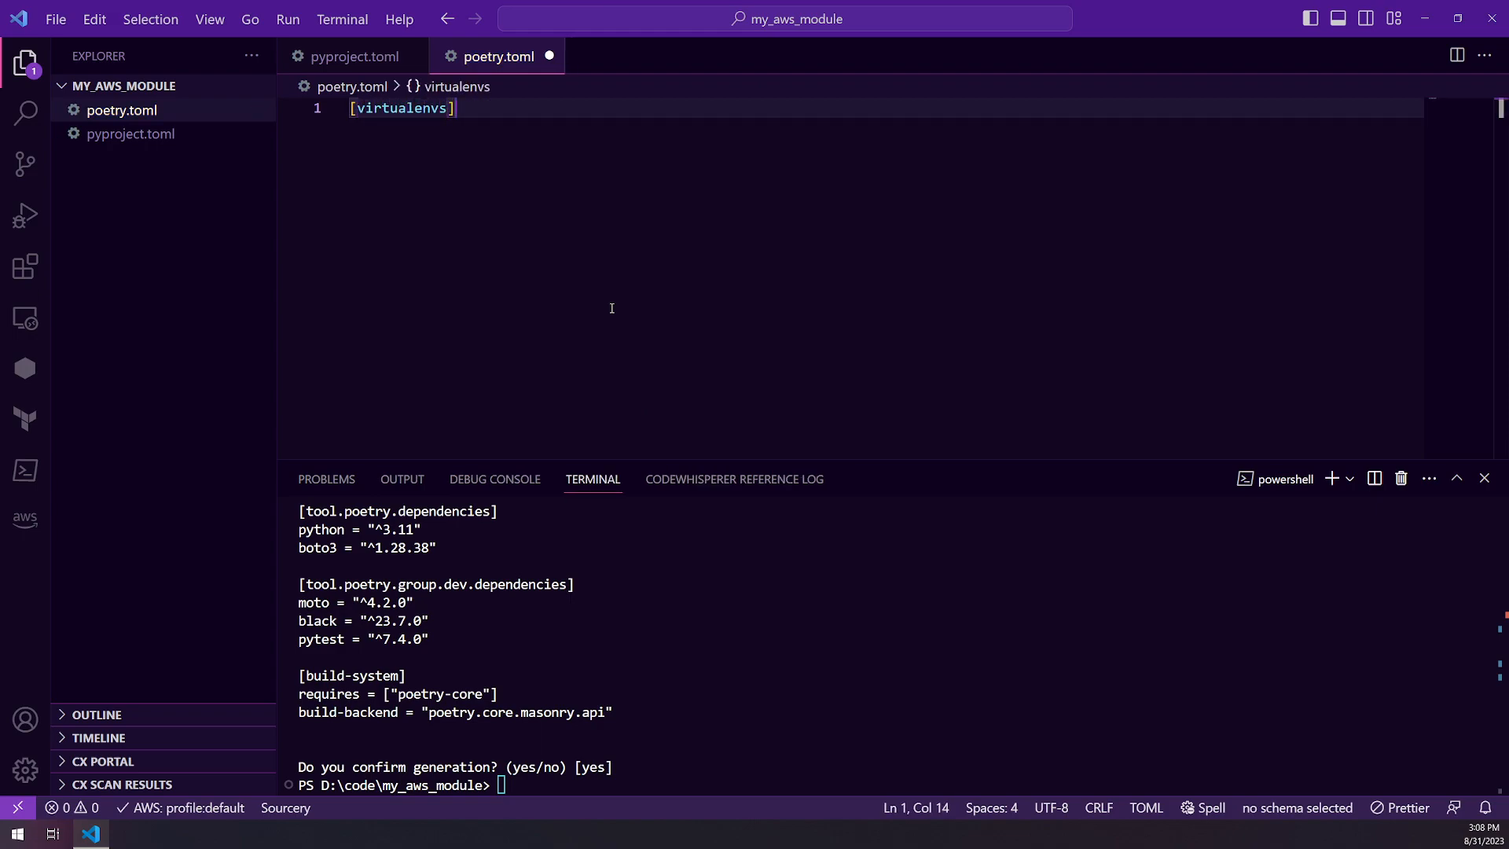
pyautogui.write('in-project = true')
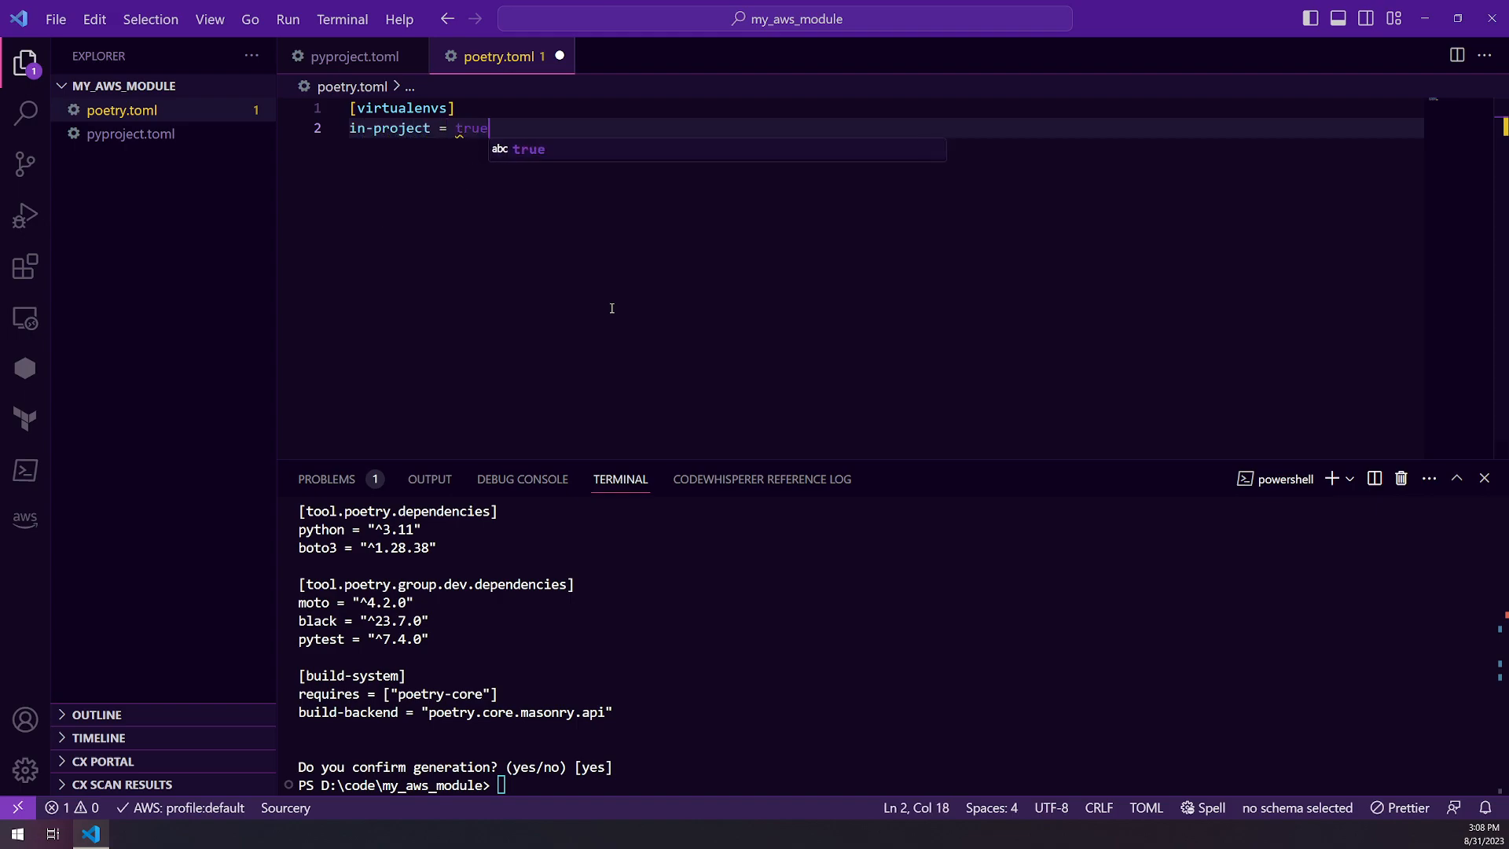
pyautogui.press('Enter')
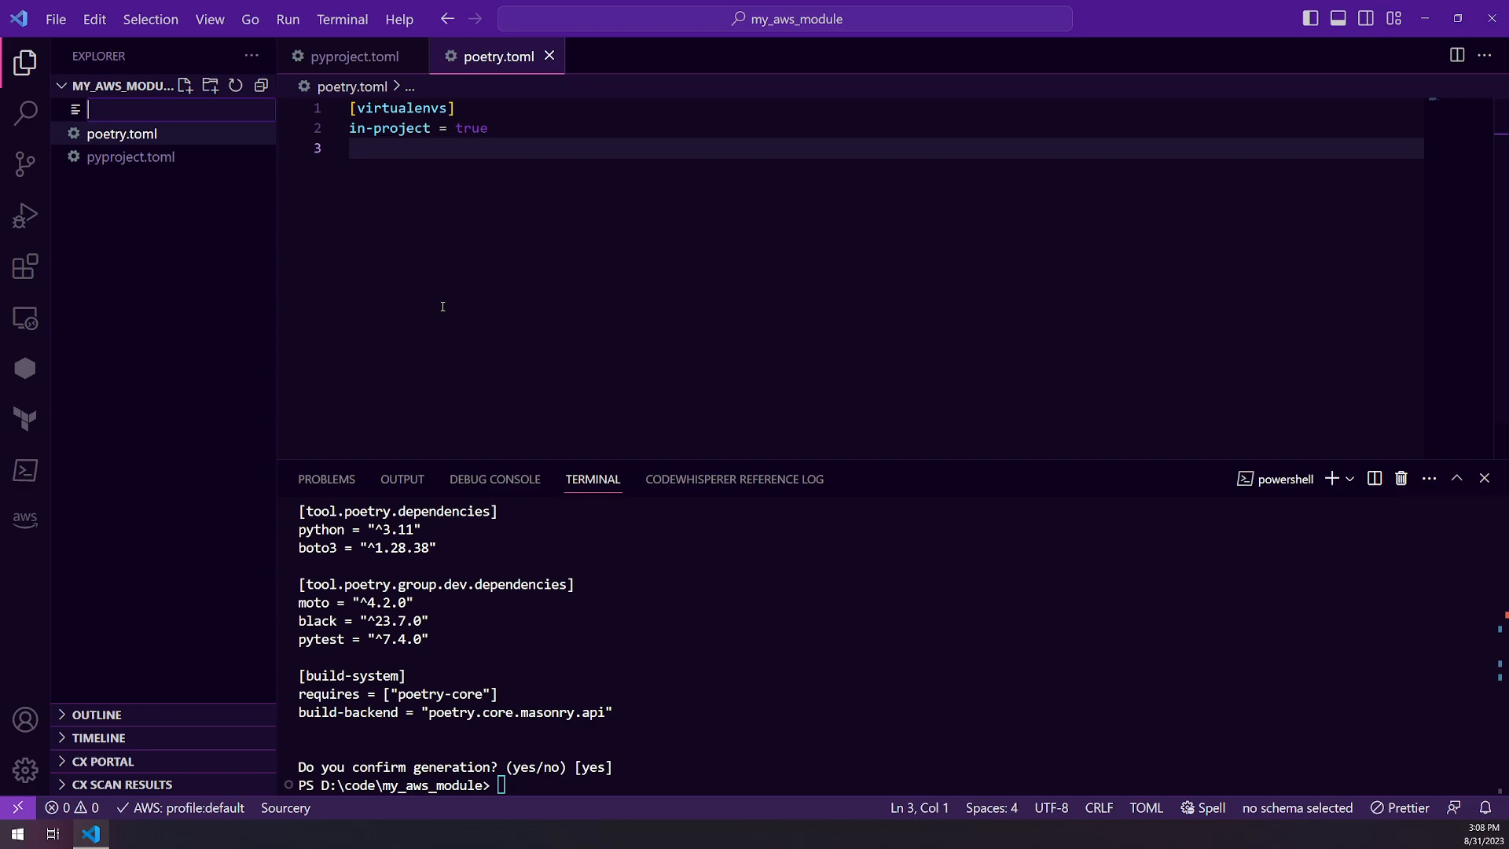
# Create .gitignore listing **__pycache__**, .env, .venv and .pytest_cache.
pyautogui.write('.gitignore')
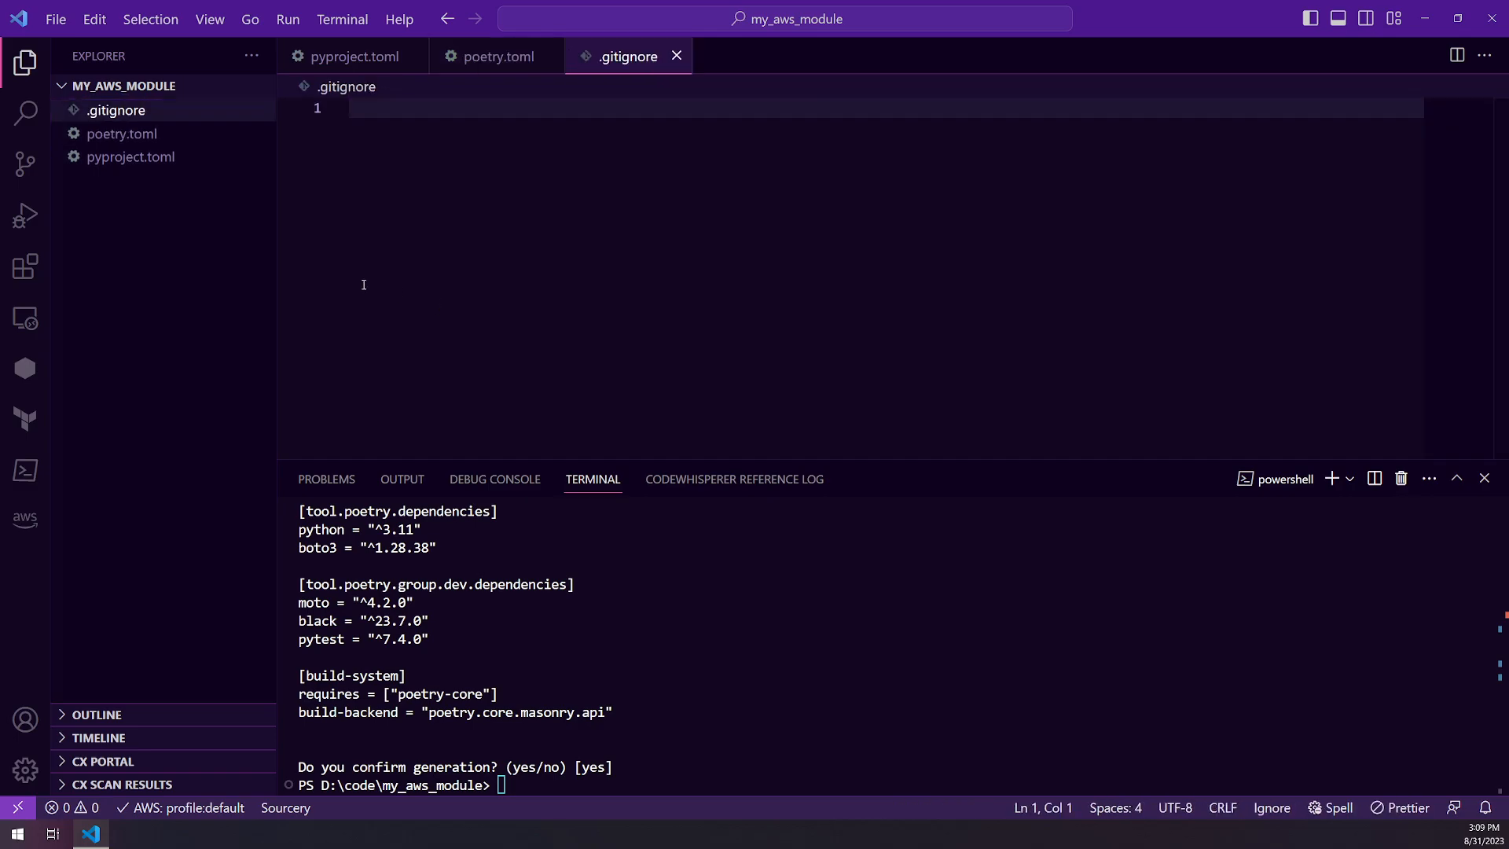
pyautogui.write('**__pycac')
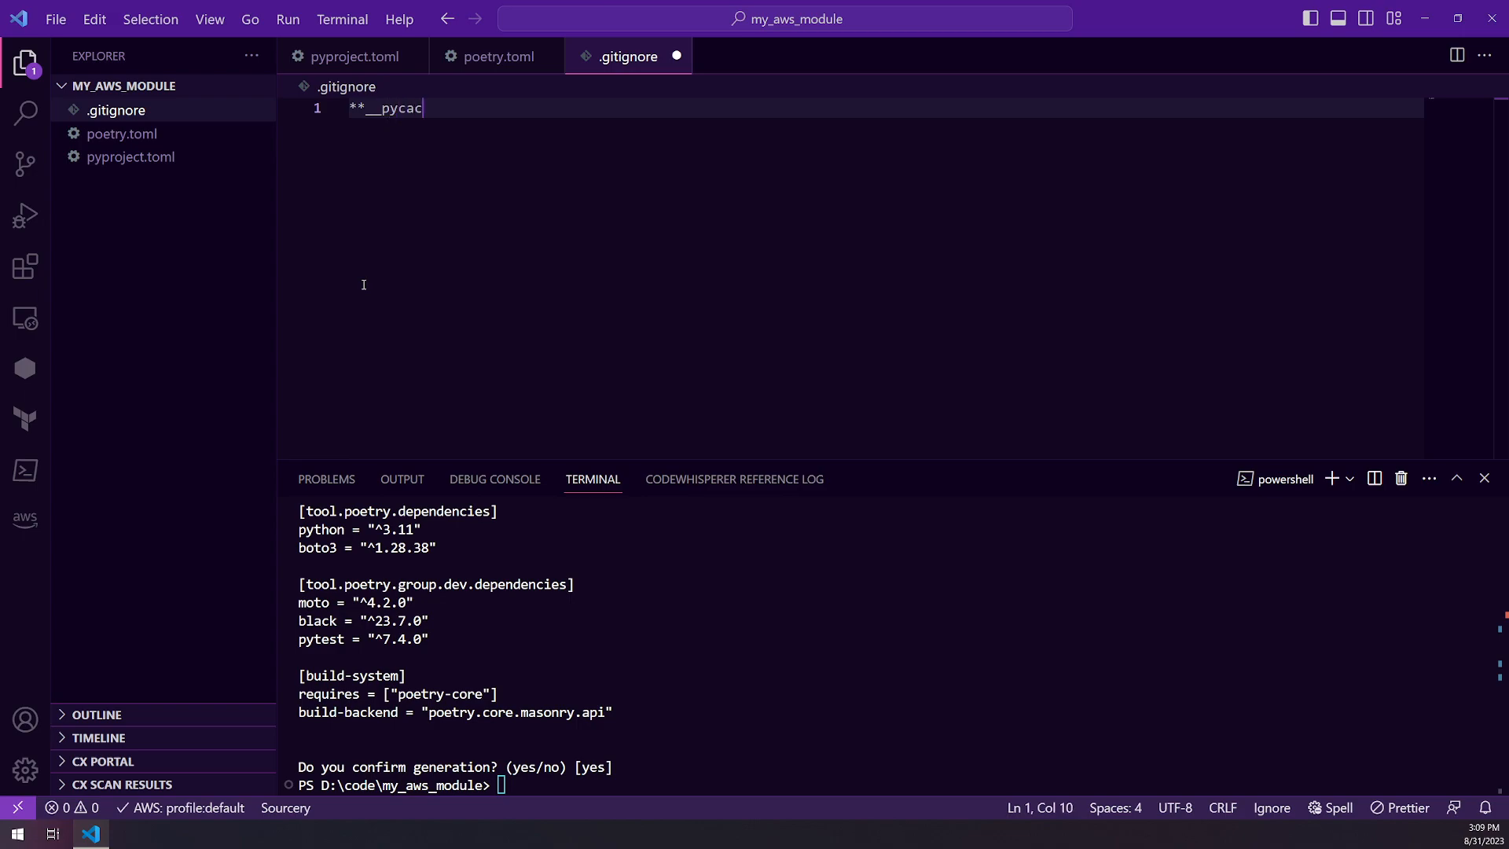
pyautogui.write('he__**')
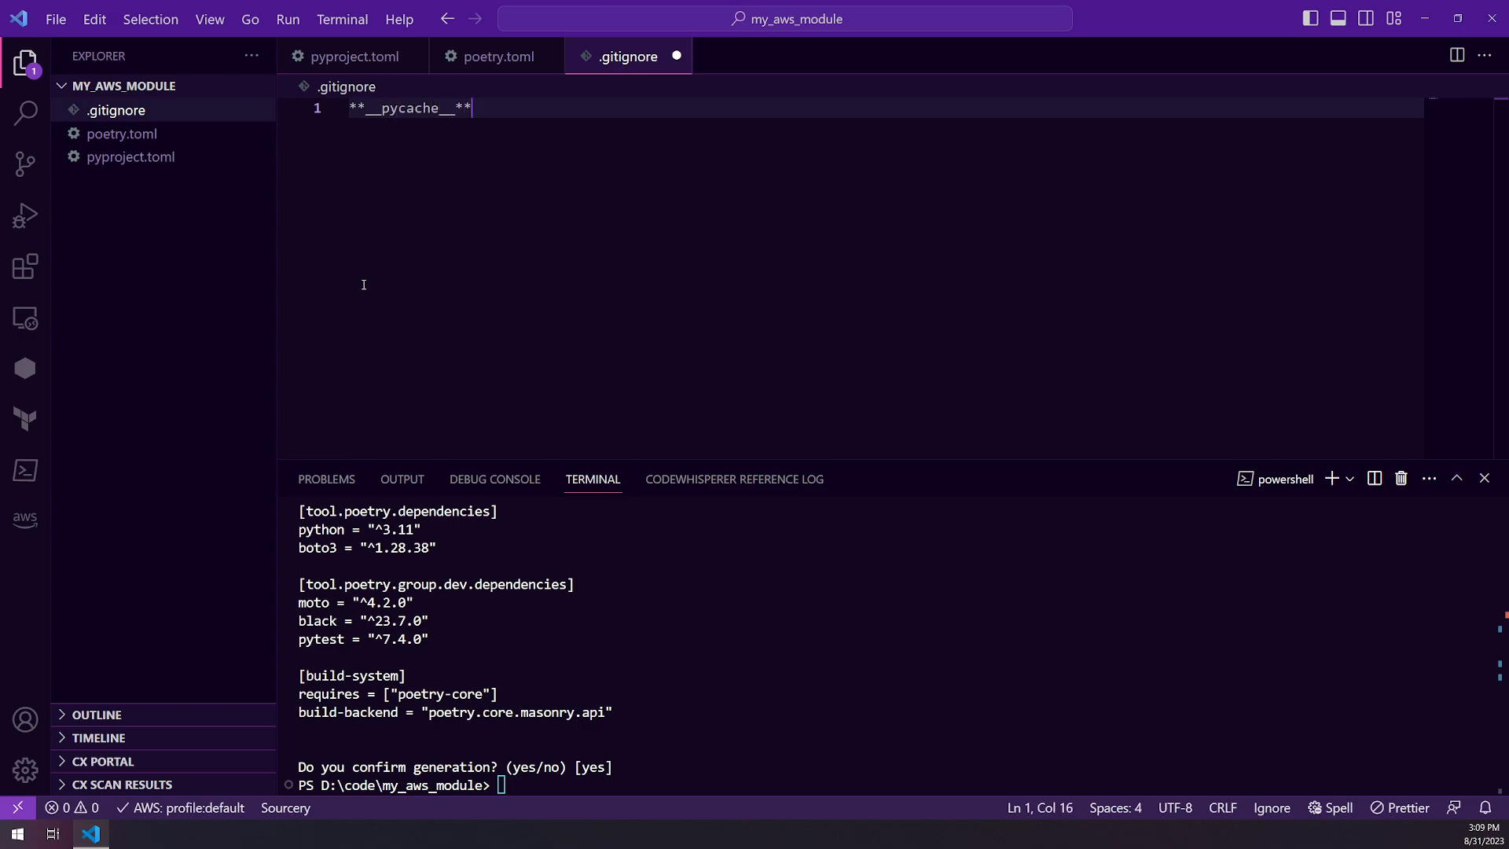
pyautogui.press('Enter')
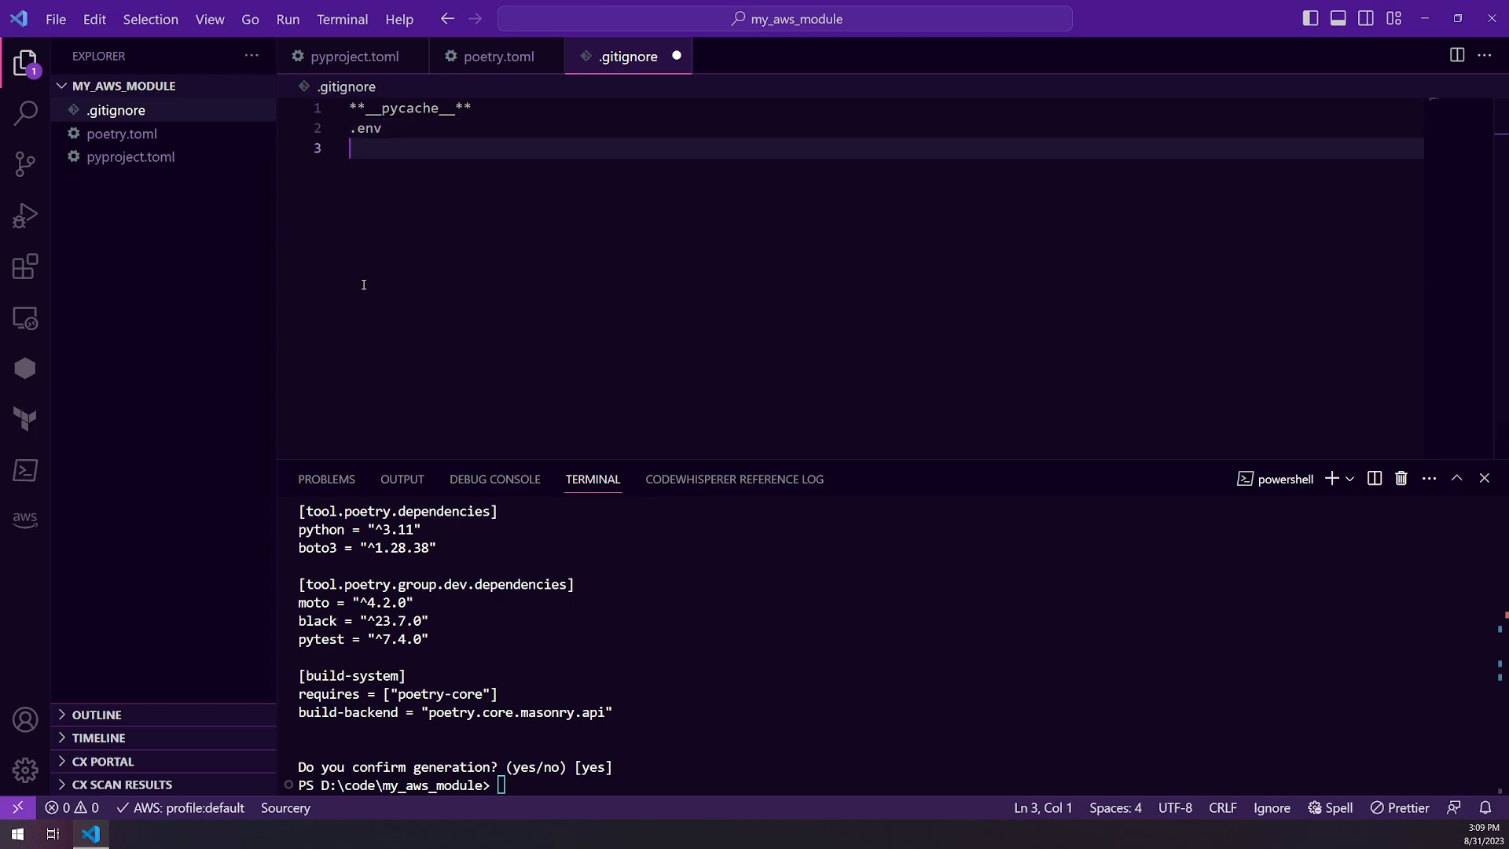
pyautogui.write('.venv')
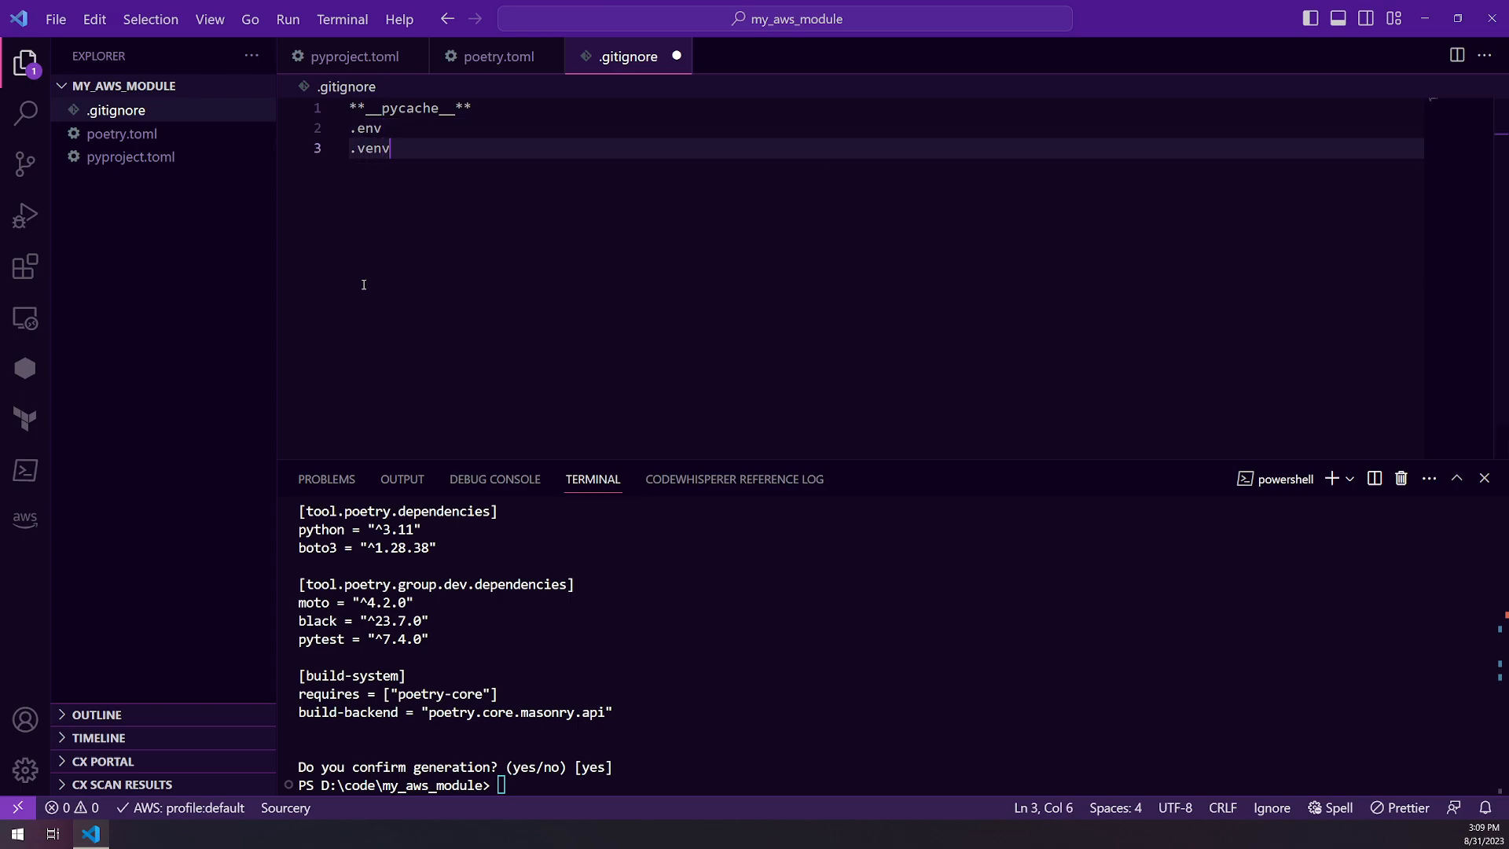
pyautogui.press('Enter')
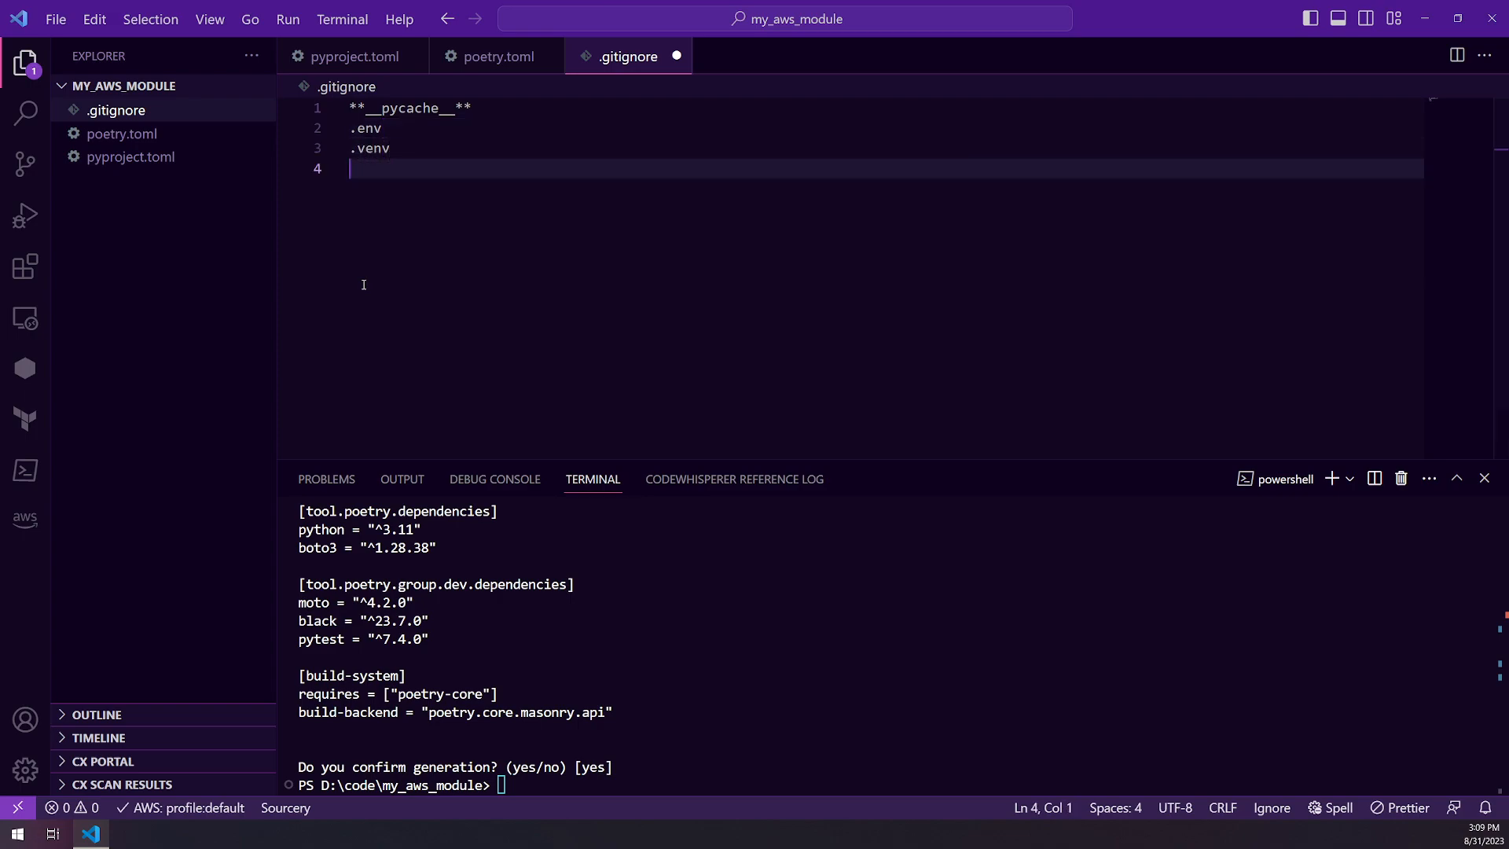
pyautogui.write('.pytest')
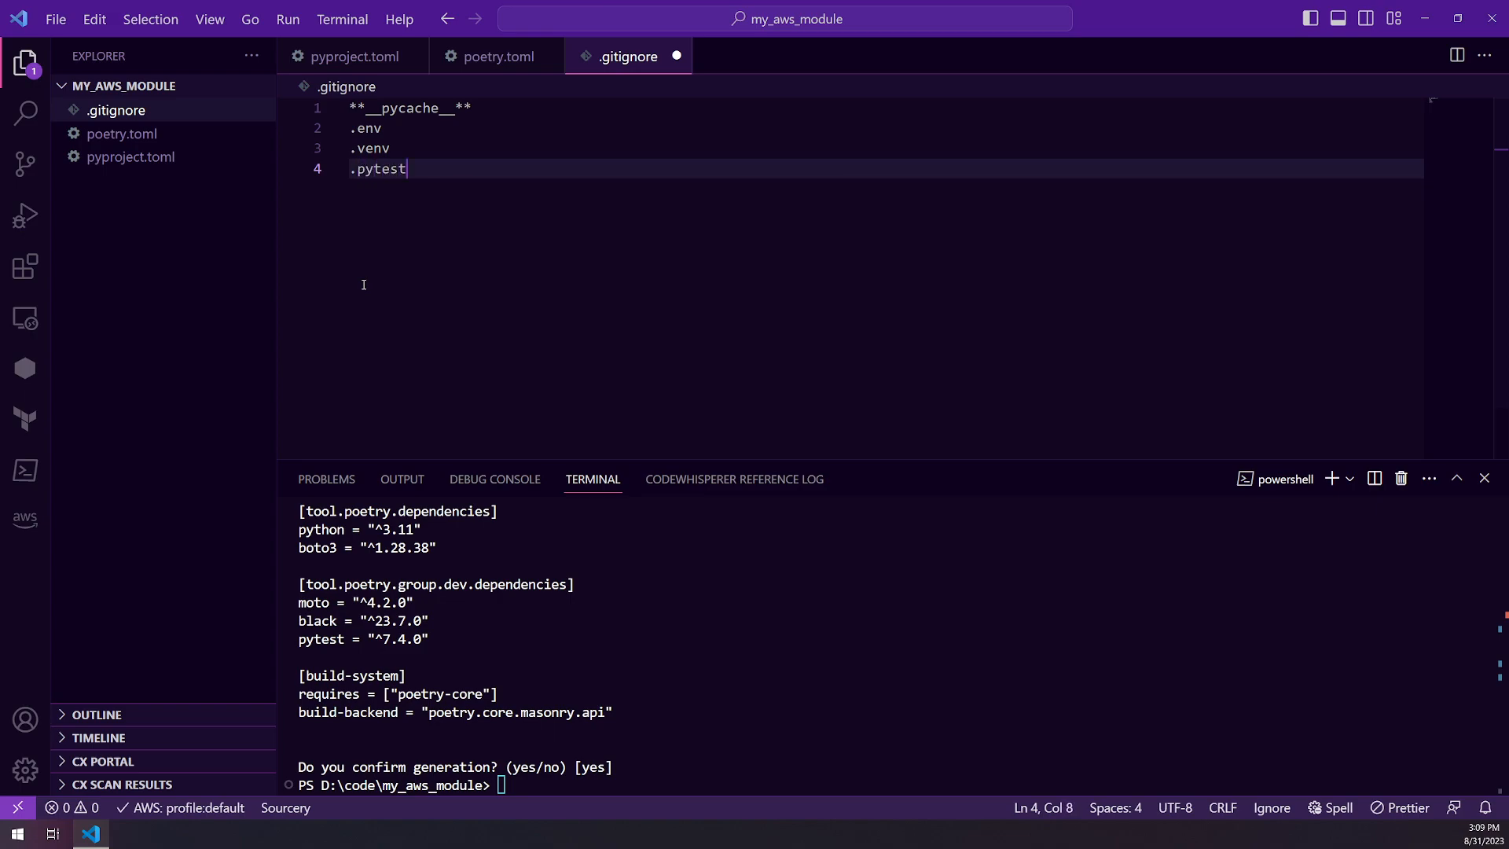
pyautogui.write('_cache')
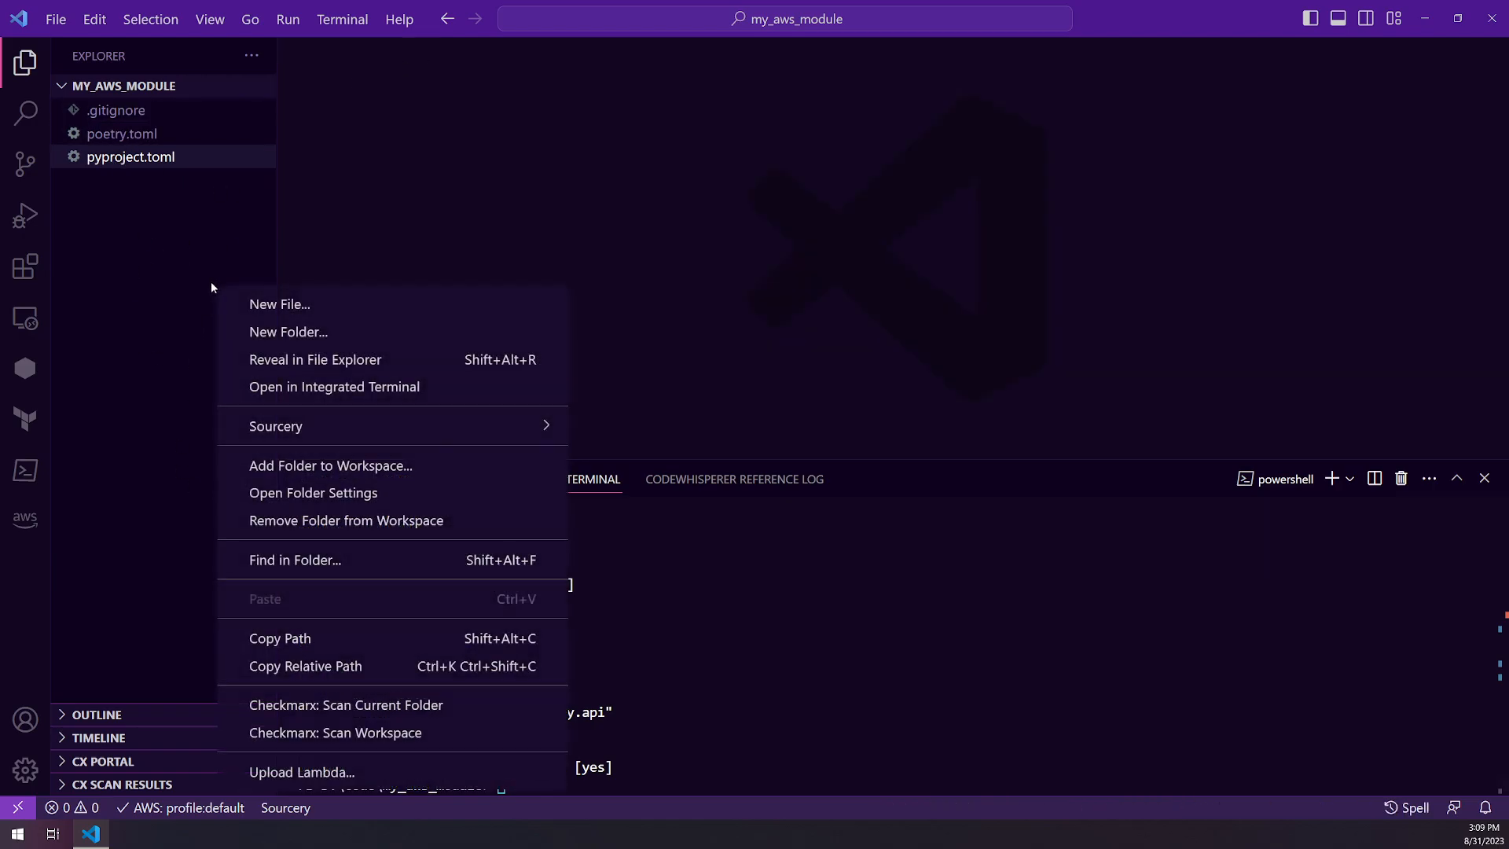
# Create the my_aws folder containing an empty __init__.py.
pyautogui.click(279, 303)
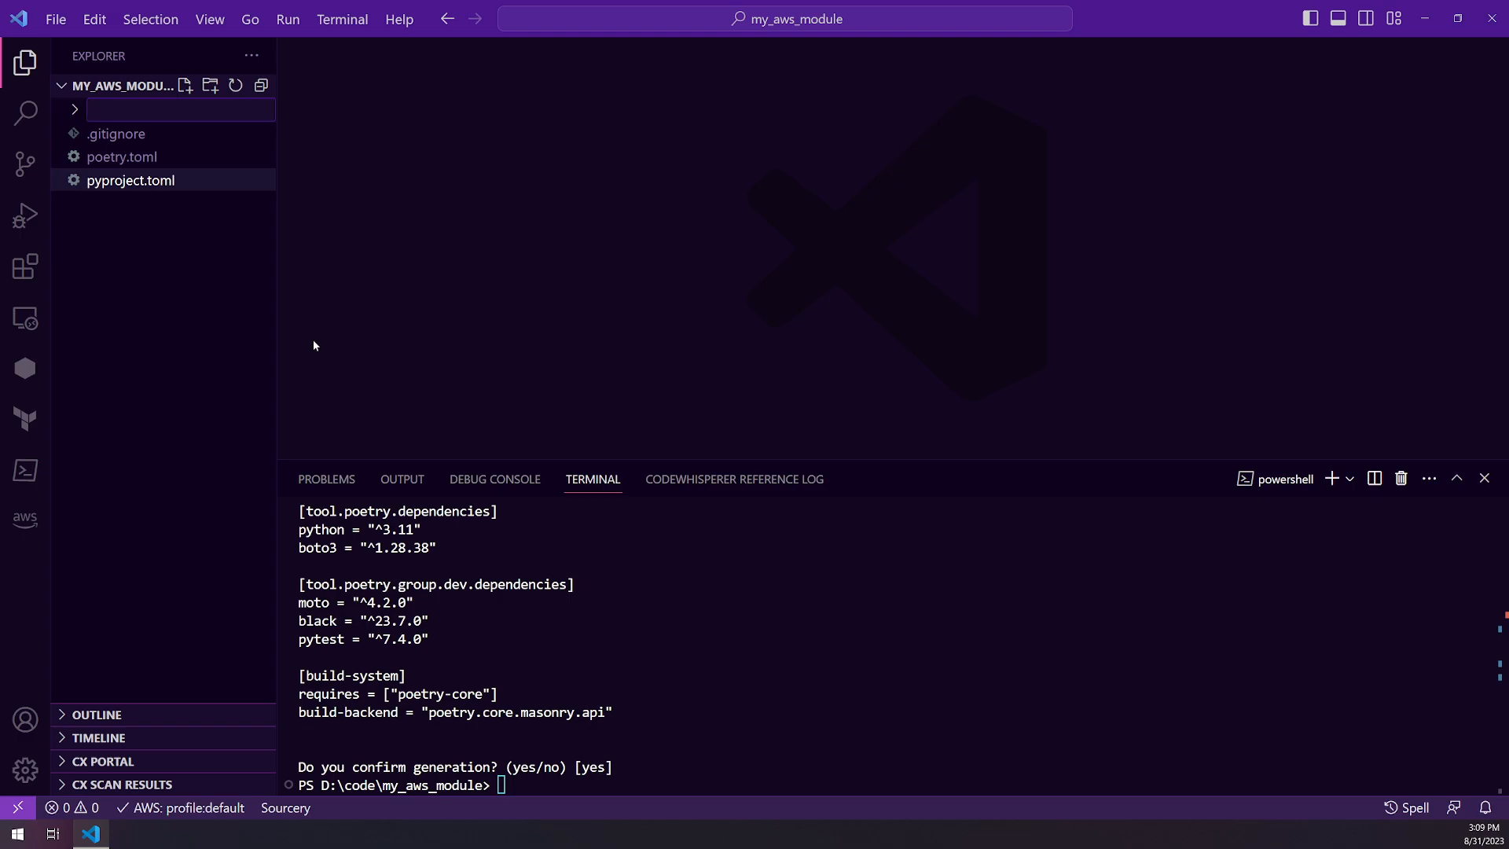
pyautogui.write('my_aws')
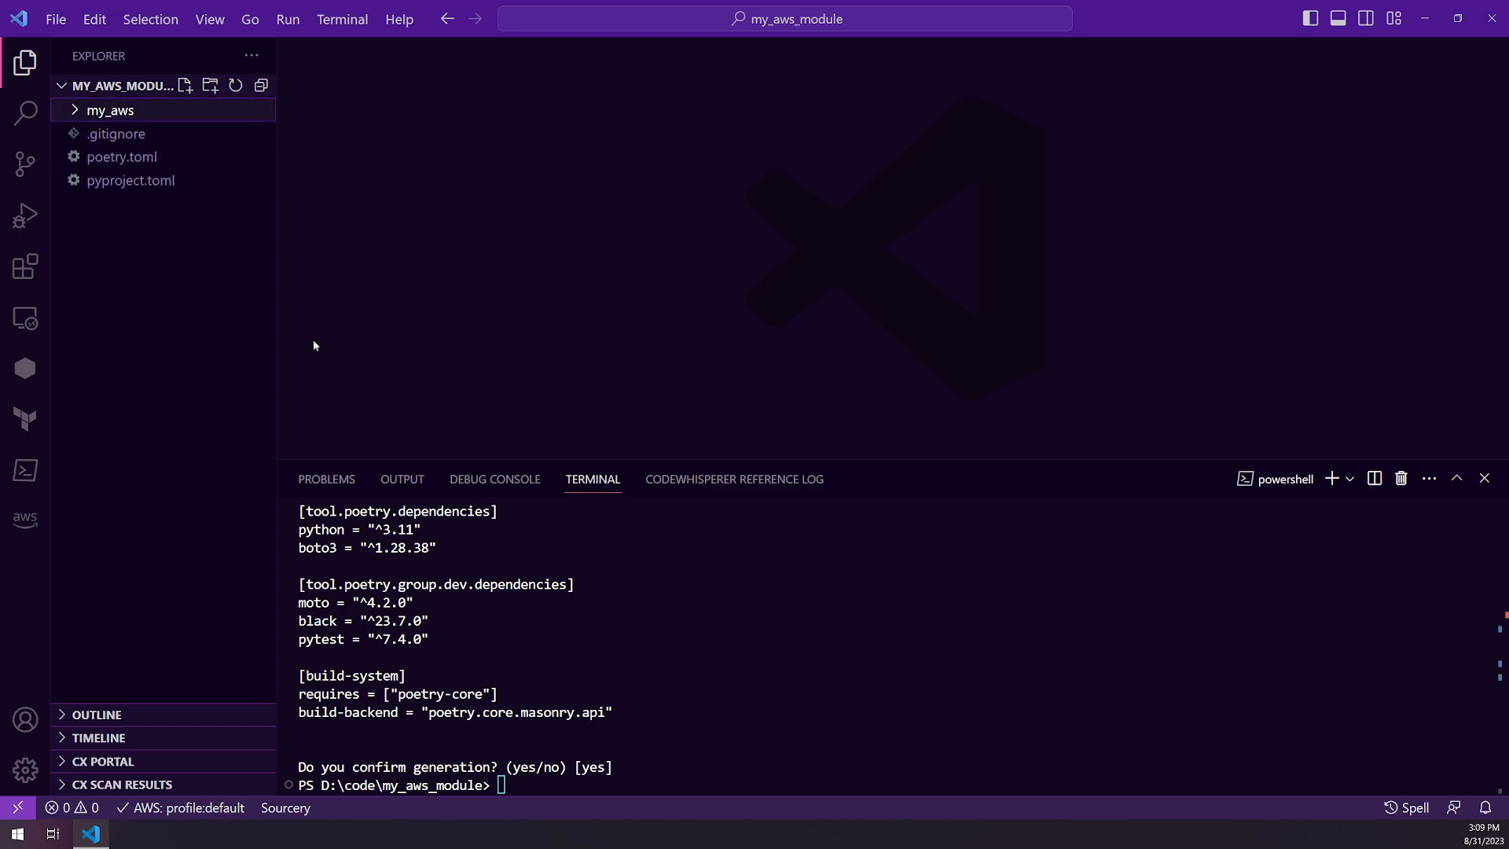
pyautogui.rightClick(110, 110)
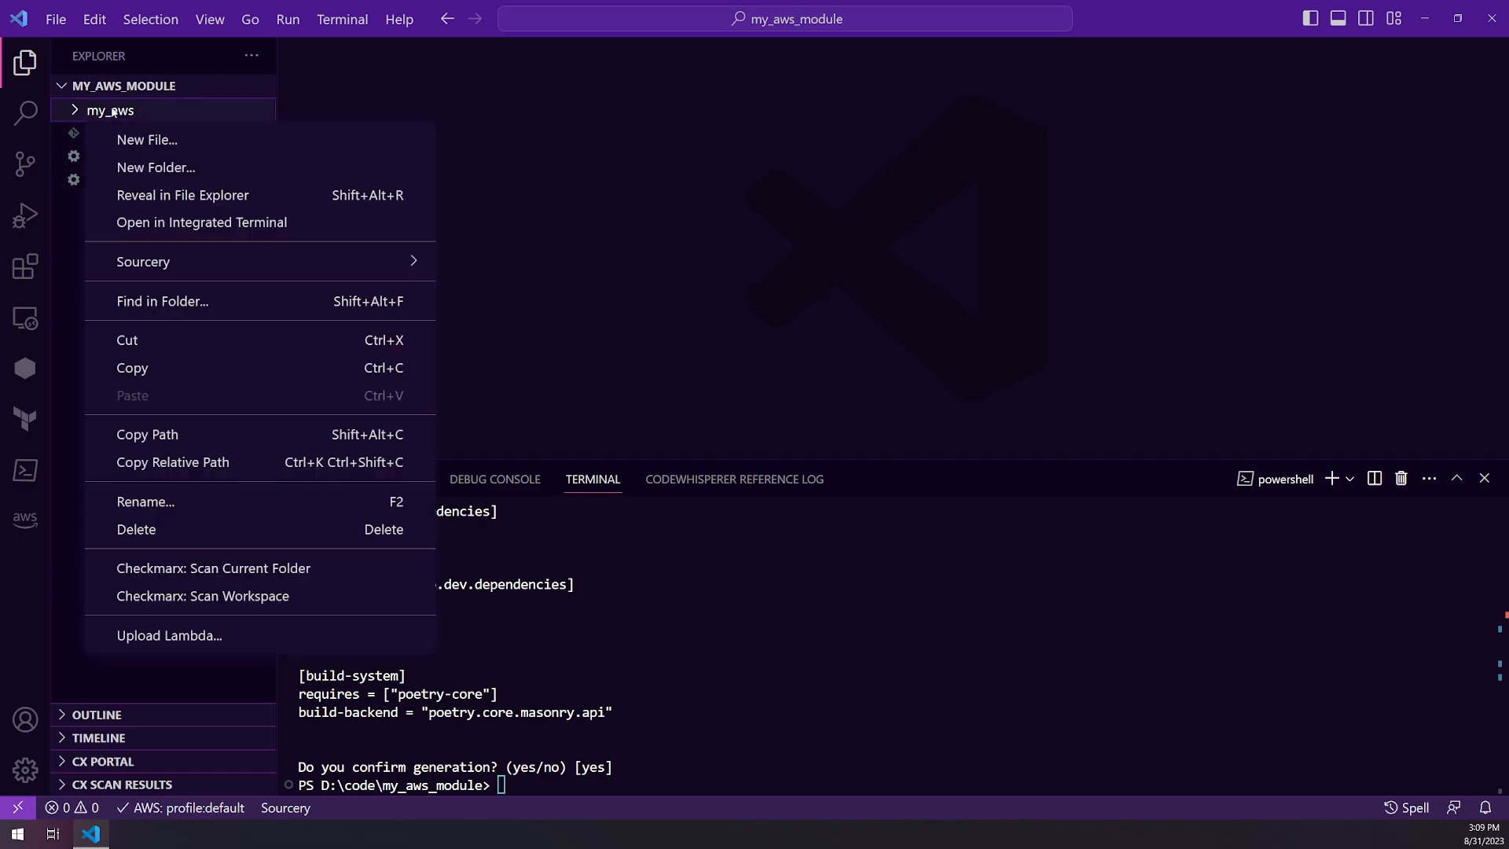
pyautogui.click(147, 140)
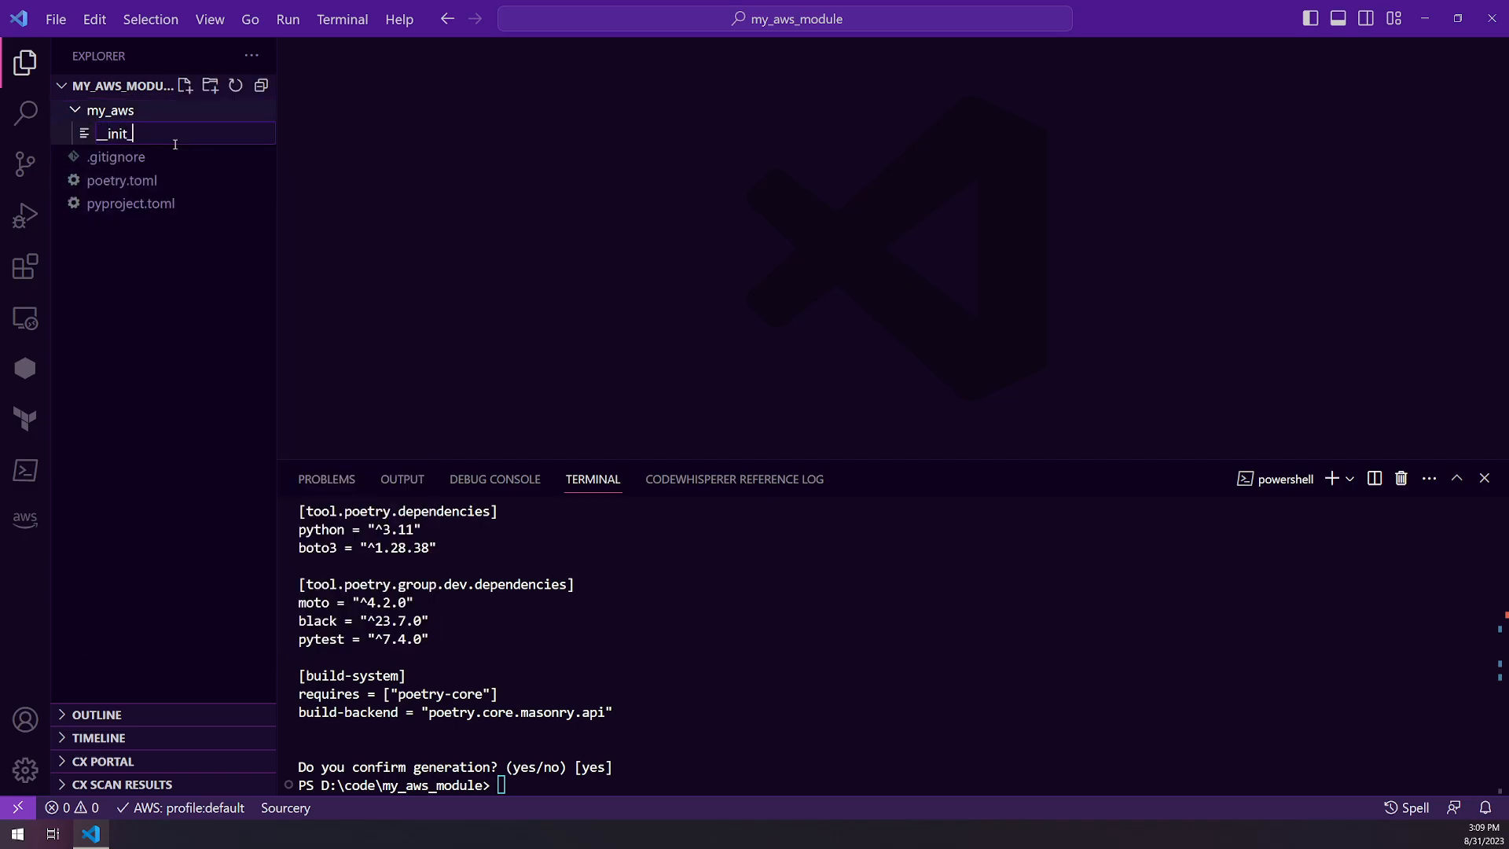
pyautogui.write('_.py')
pyautogui.press('Enter')
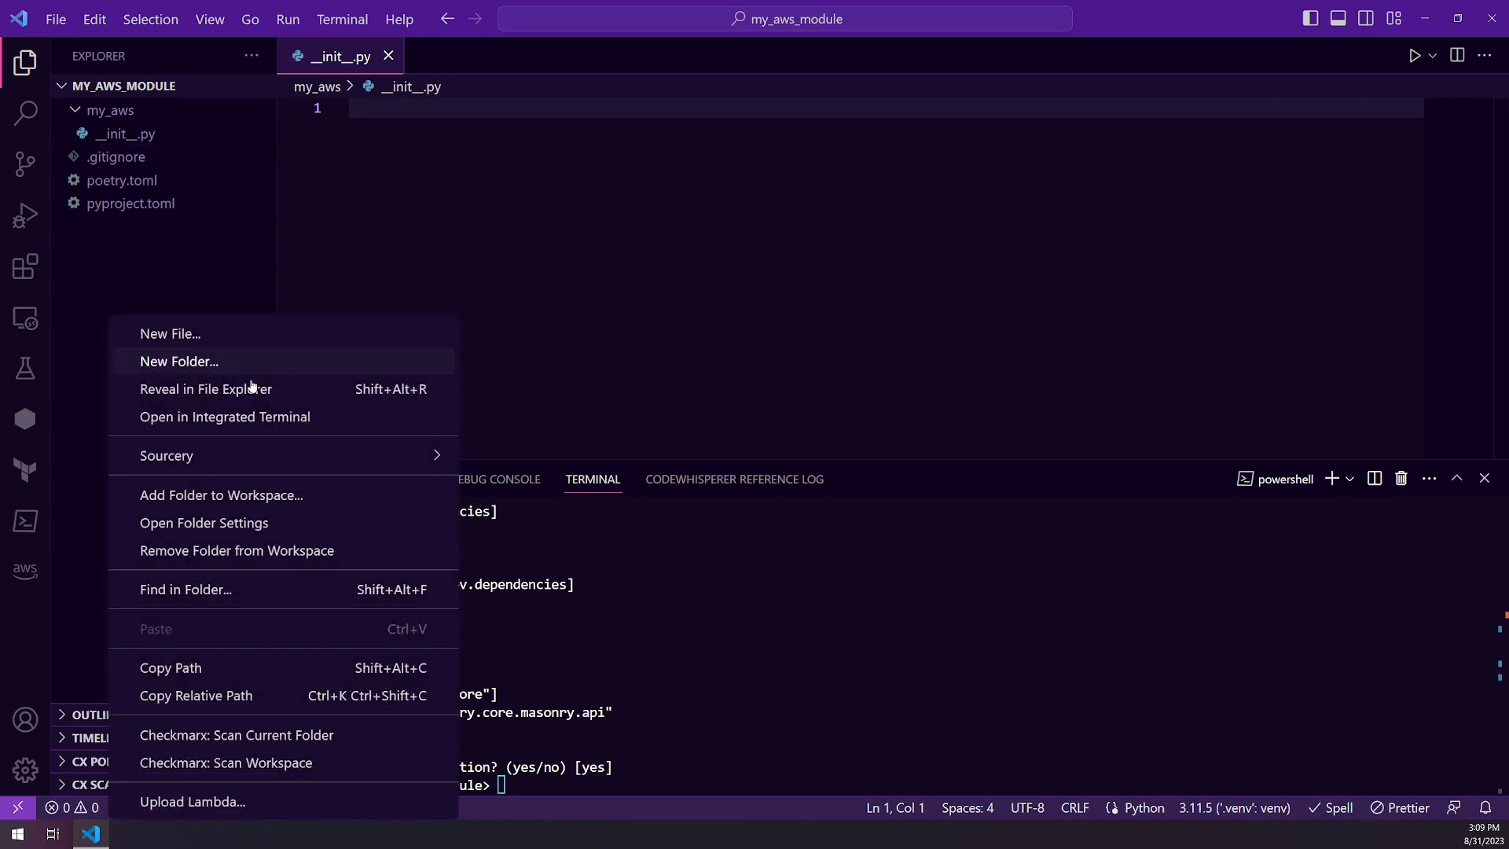
# Create a tests folder containing an empty __init__.py.
pyautogui.click(180, 361)
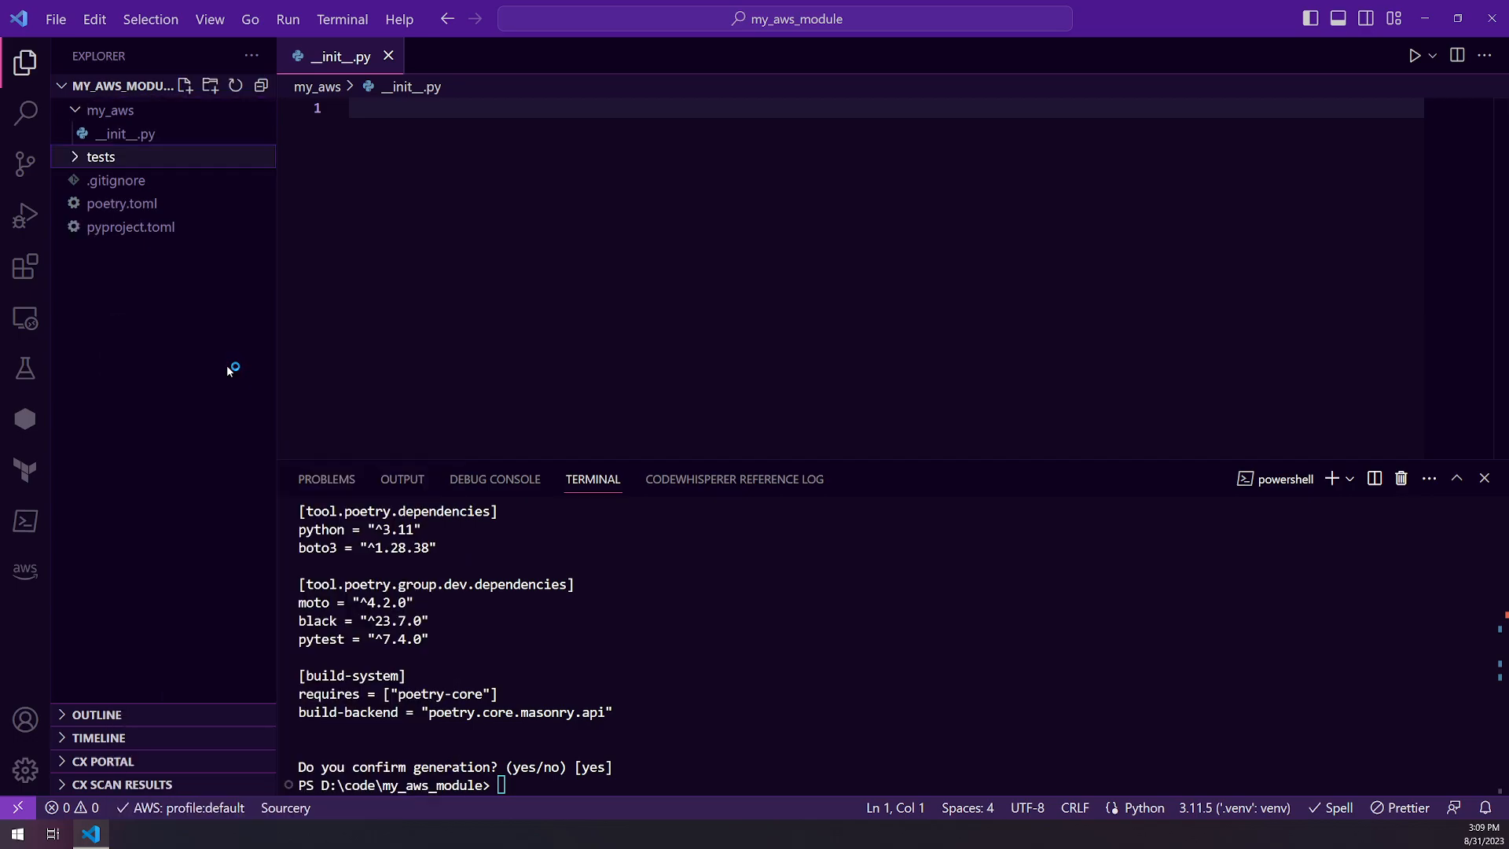
pyautogui.rightClick(101, 157)
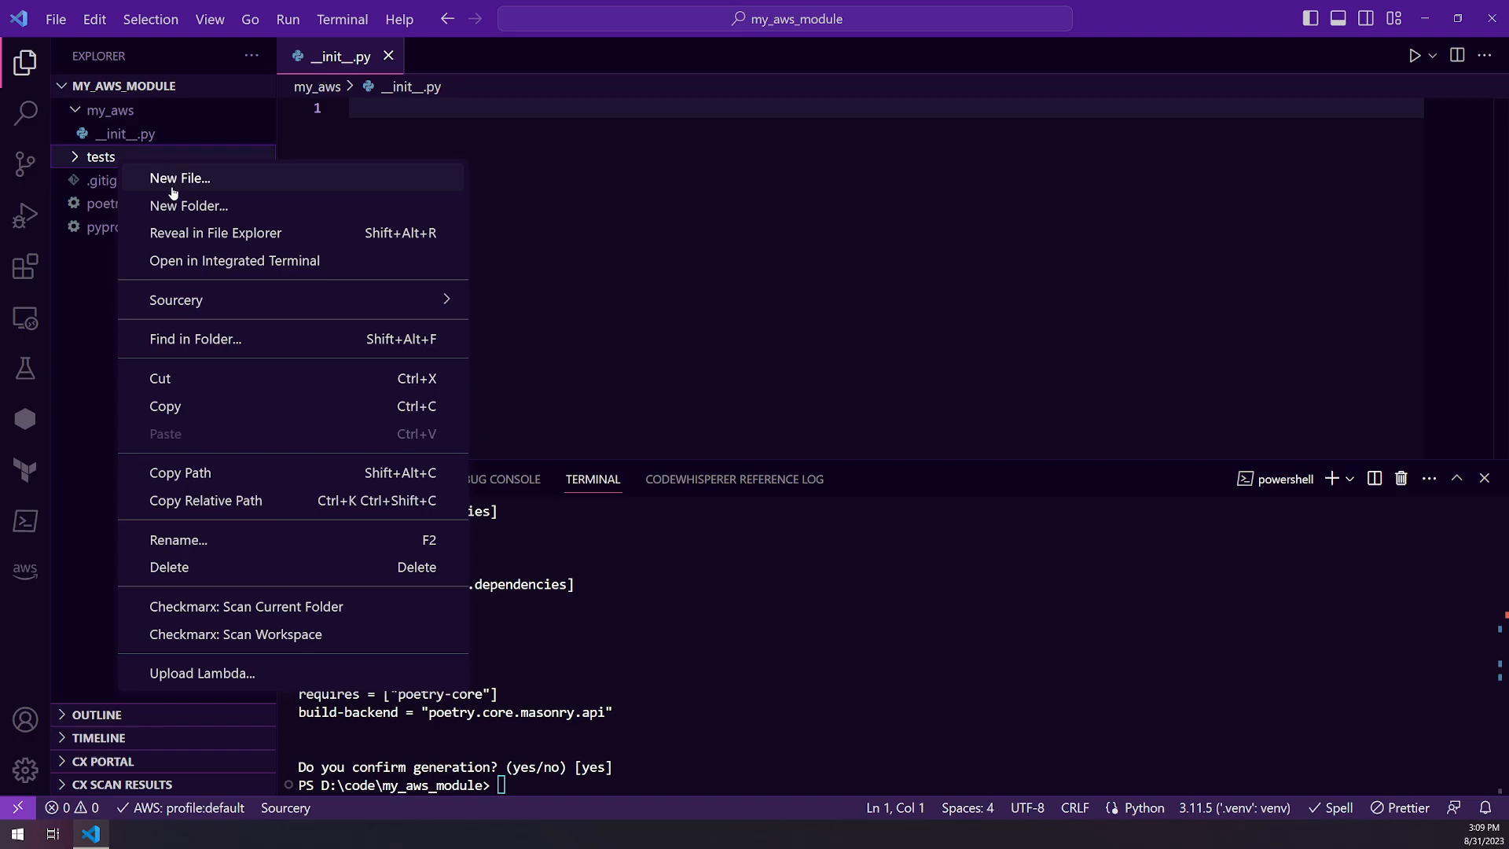
pyautogui.click(179, 177)
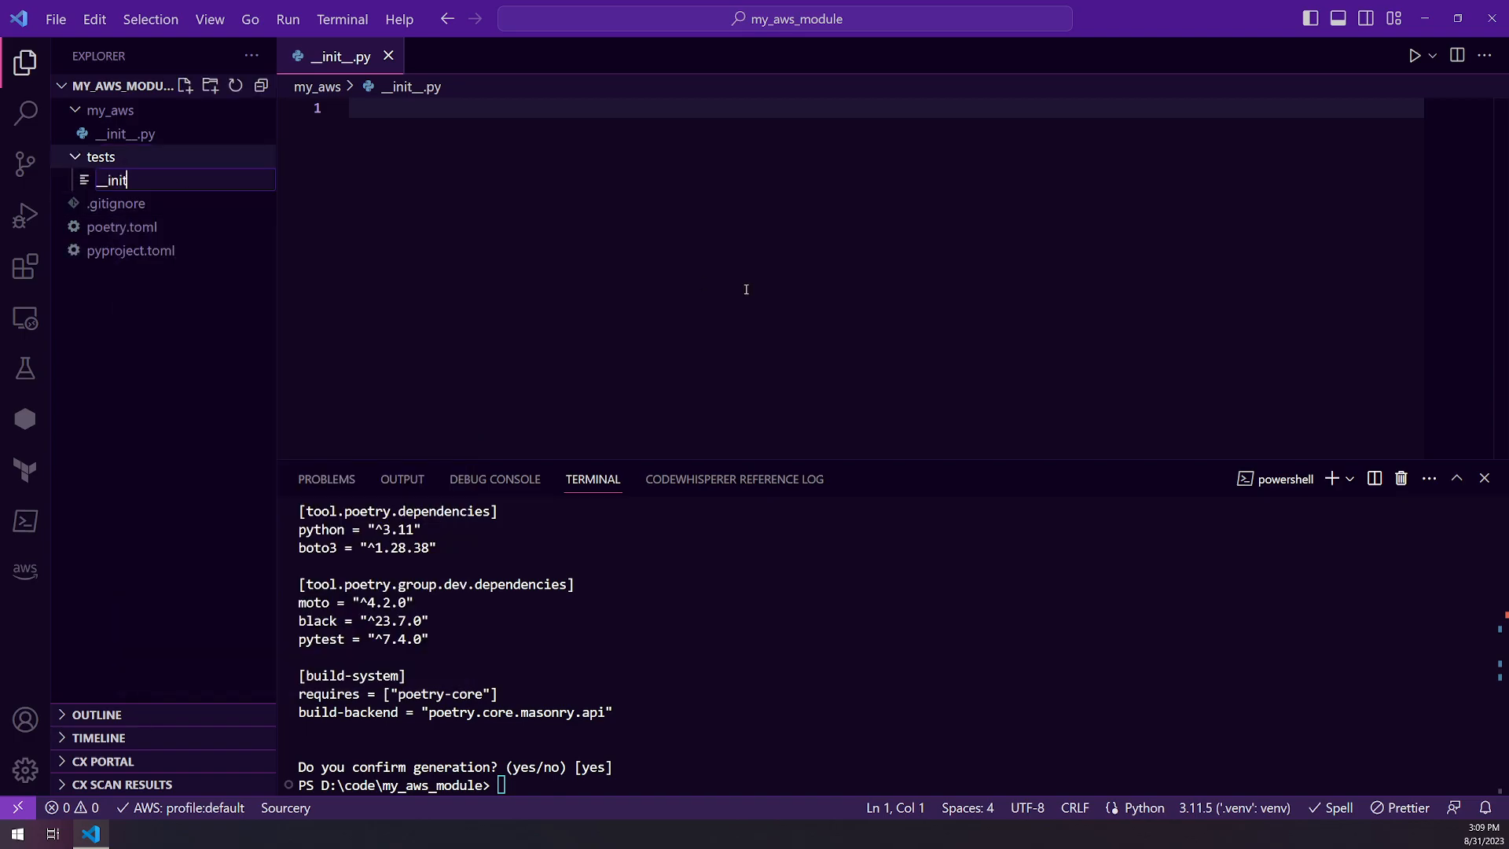
pyautogui.write('__.py')
pyautogui.press('Enter')
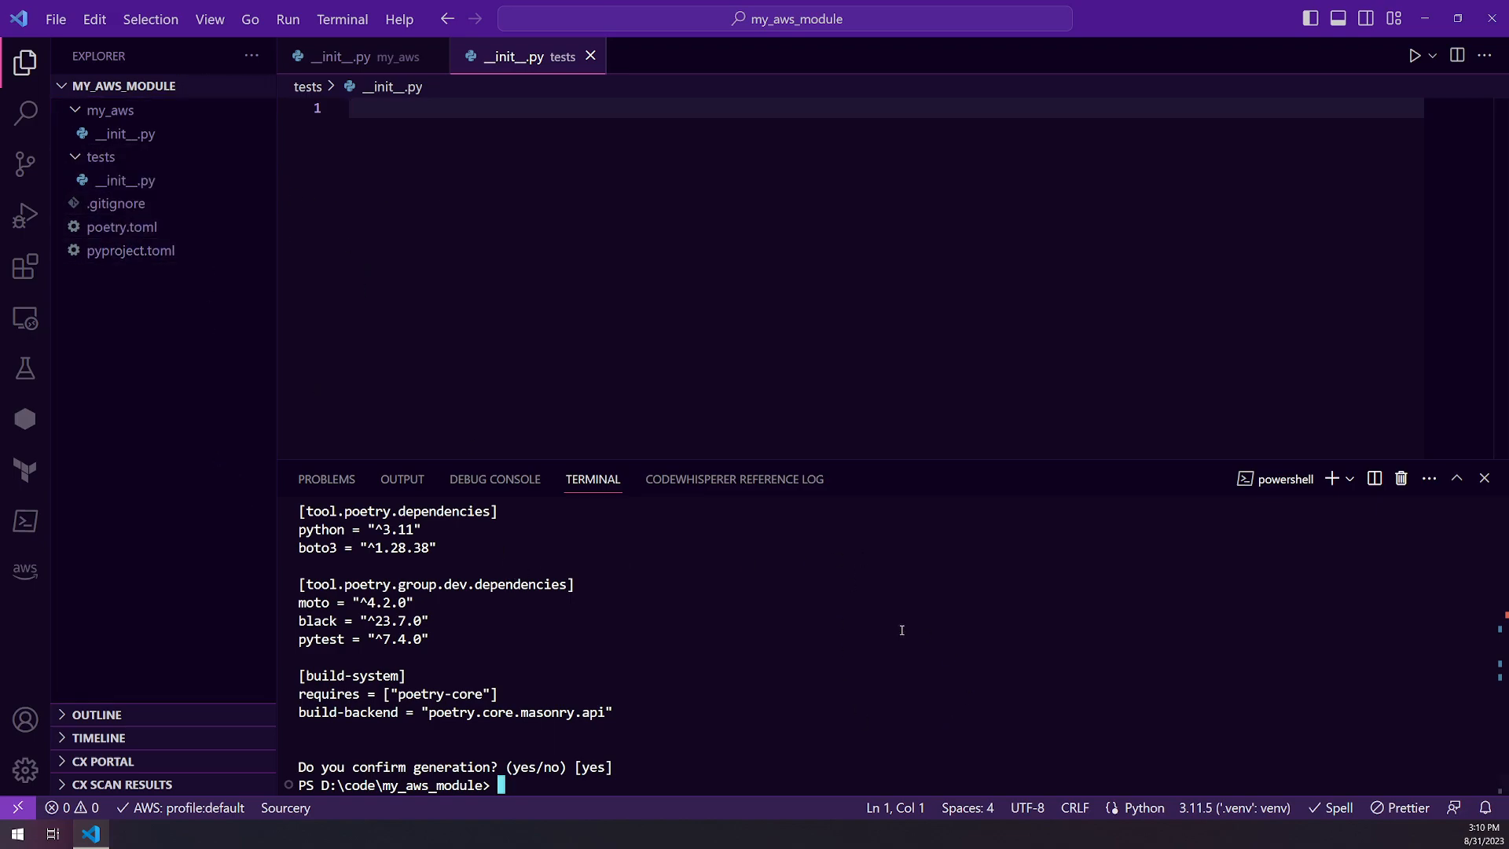
# Run poetry install to install boto3, create .venv and write poetry.lock.
pyautogui.write('poetry install')
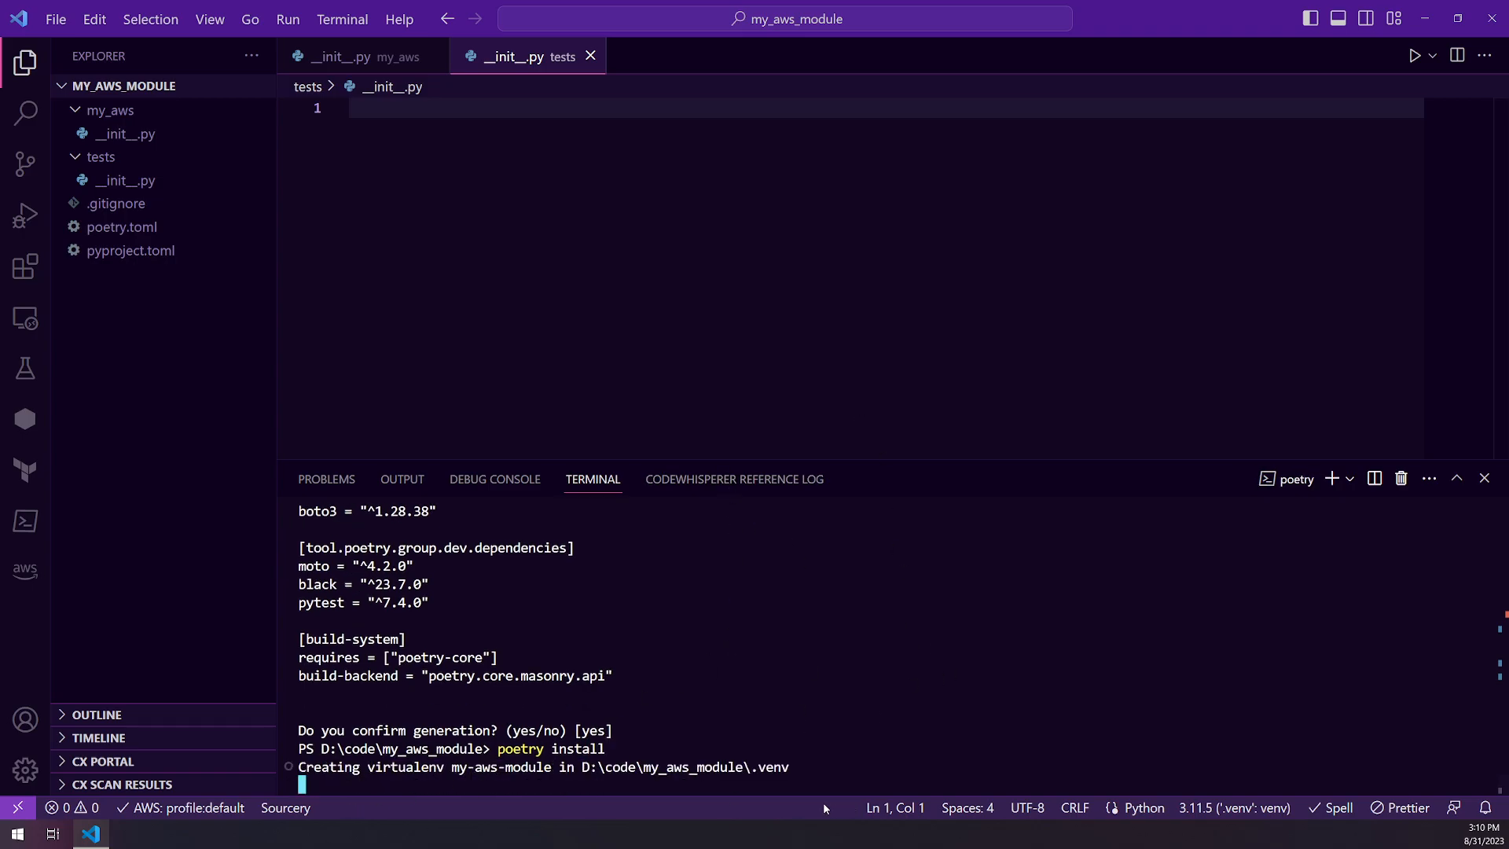
pyautogui.moveTo(835, 724)
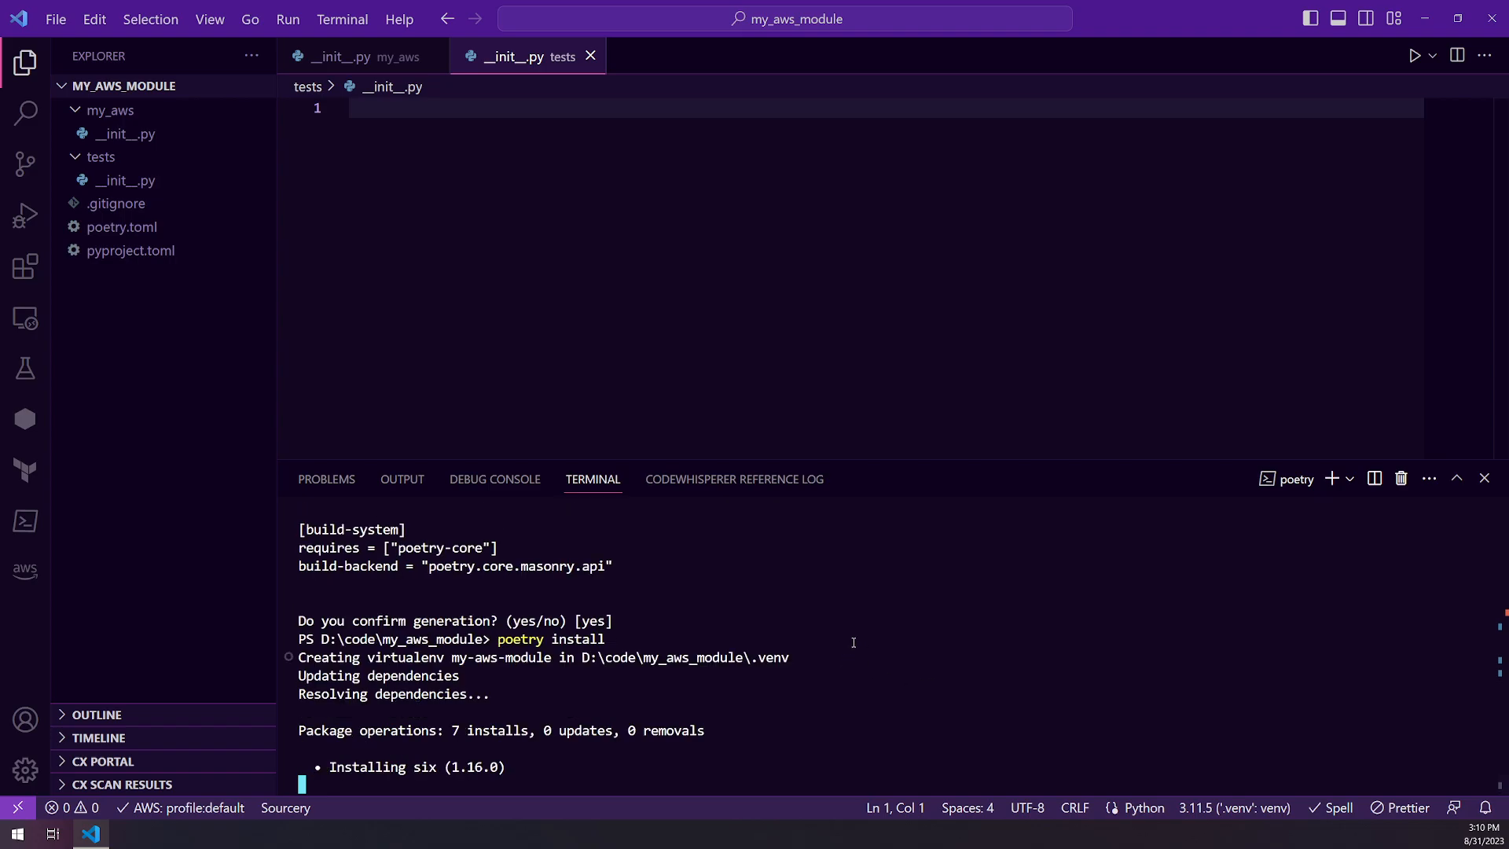
pyautogui.scroll(-3)
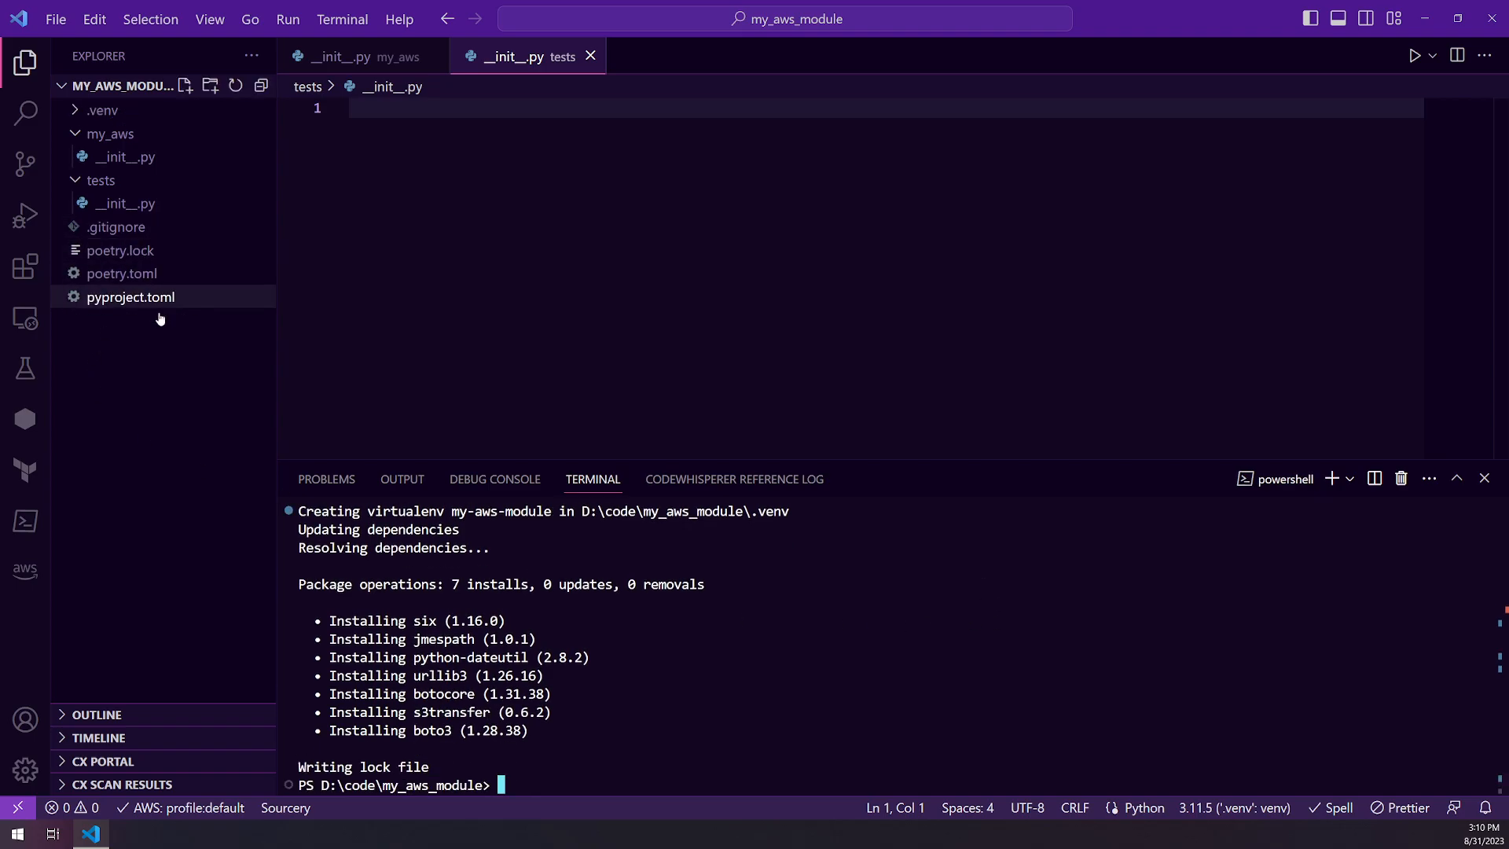
pyautogui.moveTo(115, 226)
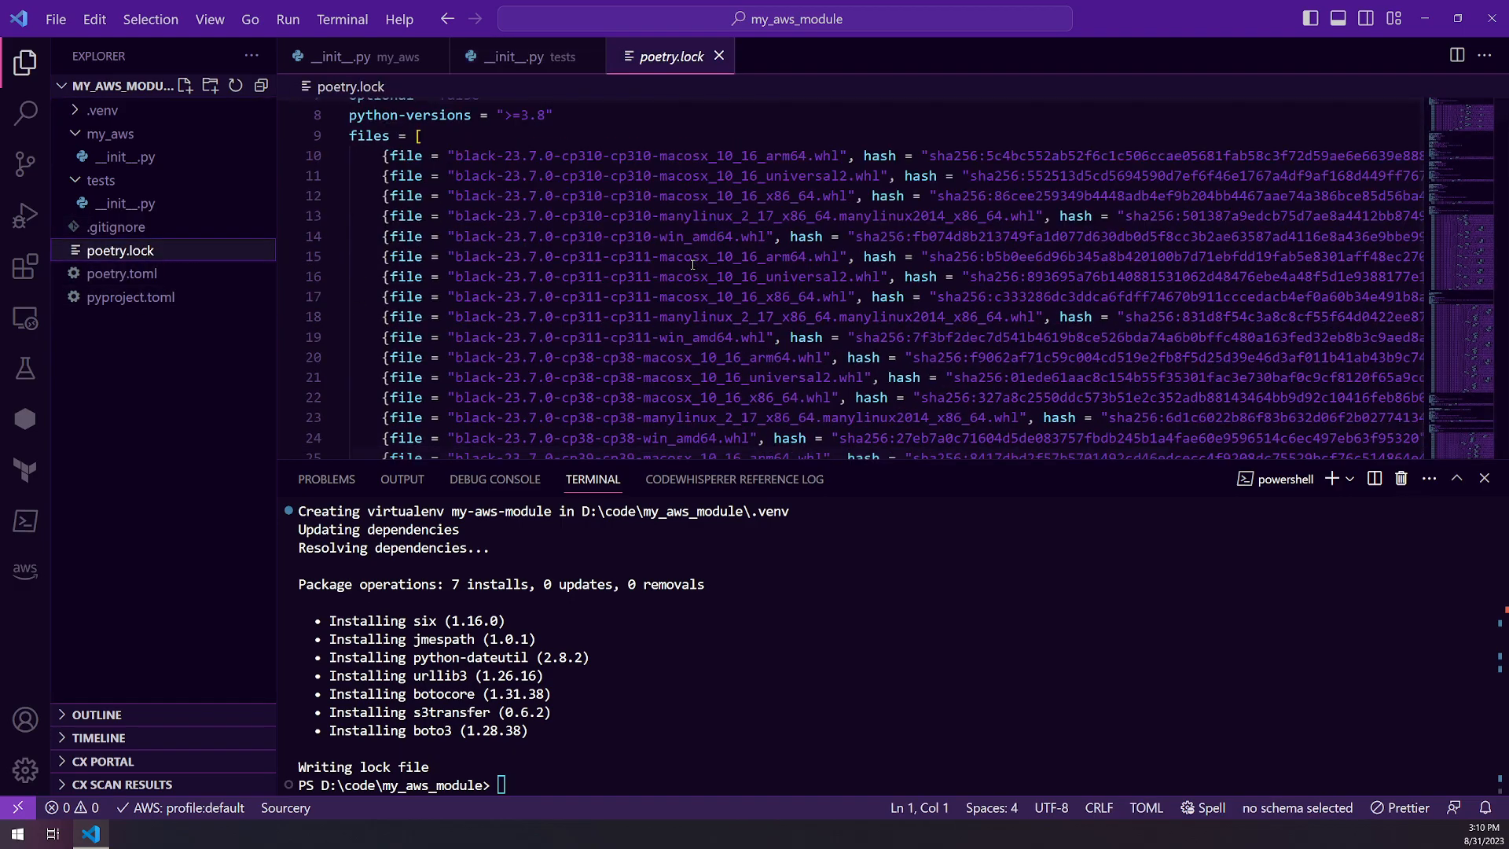
# Open poetry.lock and expand then collapse the .venv and tests folders in Explorer.
pyautogui.scroll(3)
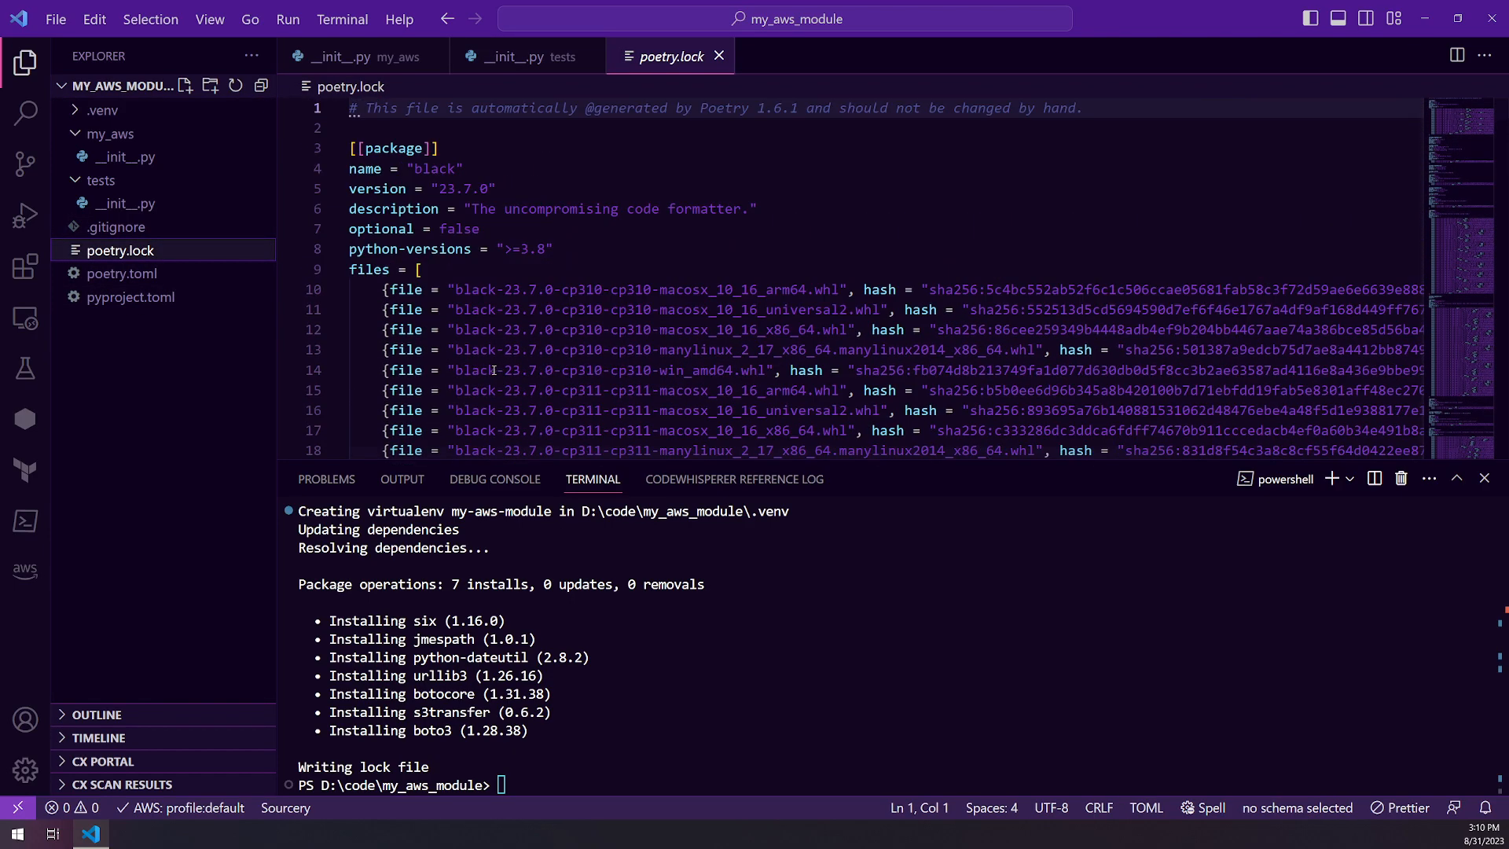
pyautogui.click(101, 179)
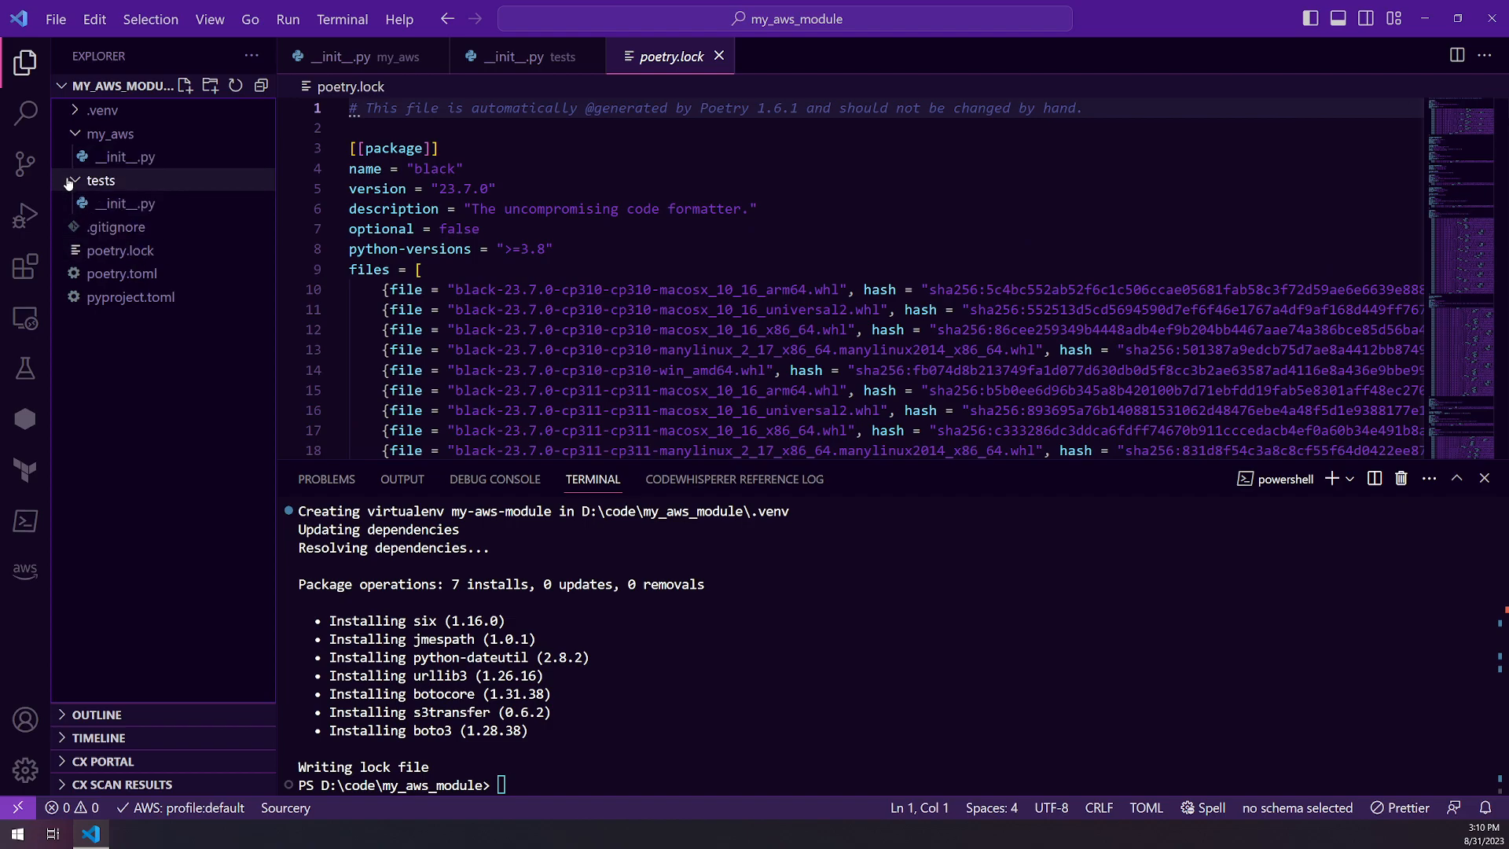
pyautogui.click(102, 110)
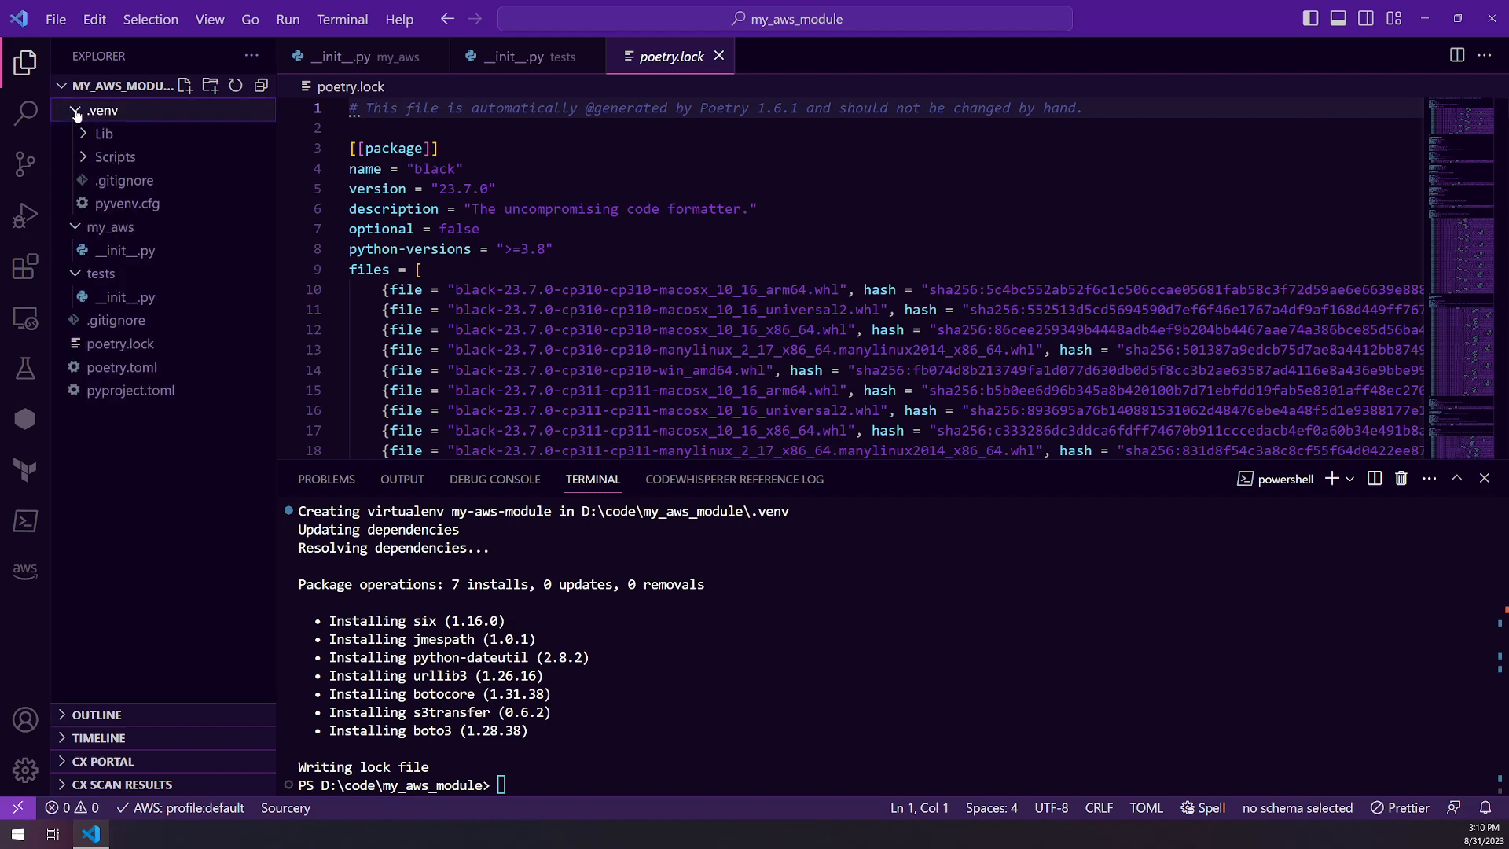
pyautogui.click(123, 85)
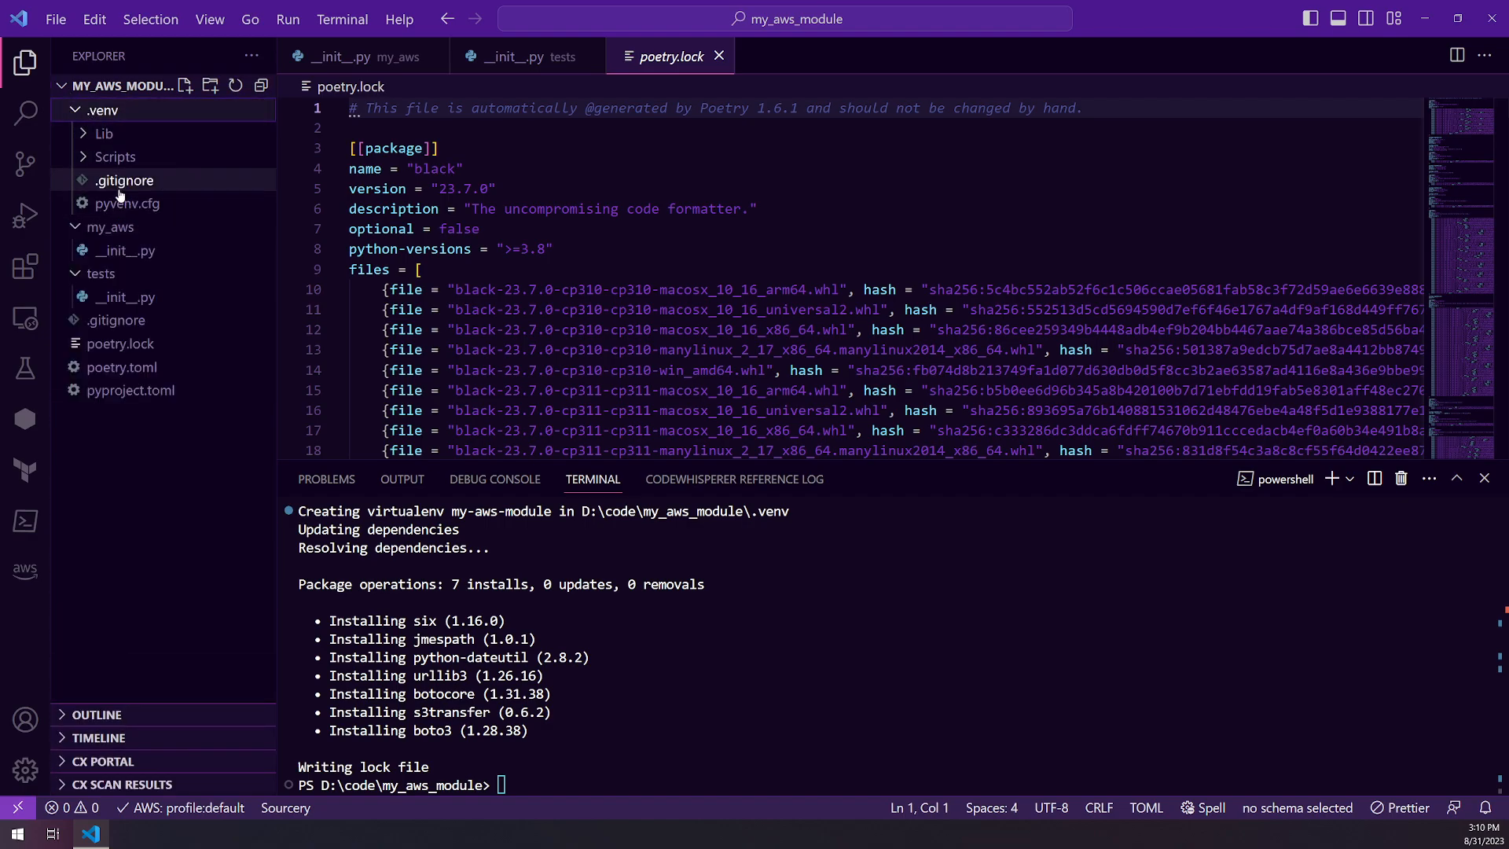
pyautogui.moveTo(103, 132)
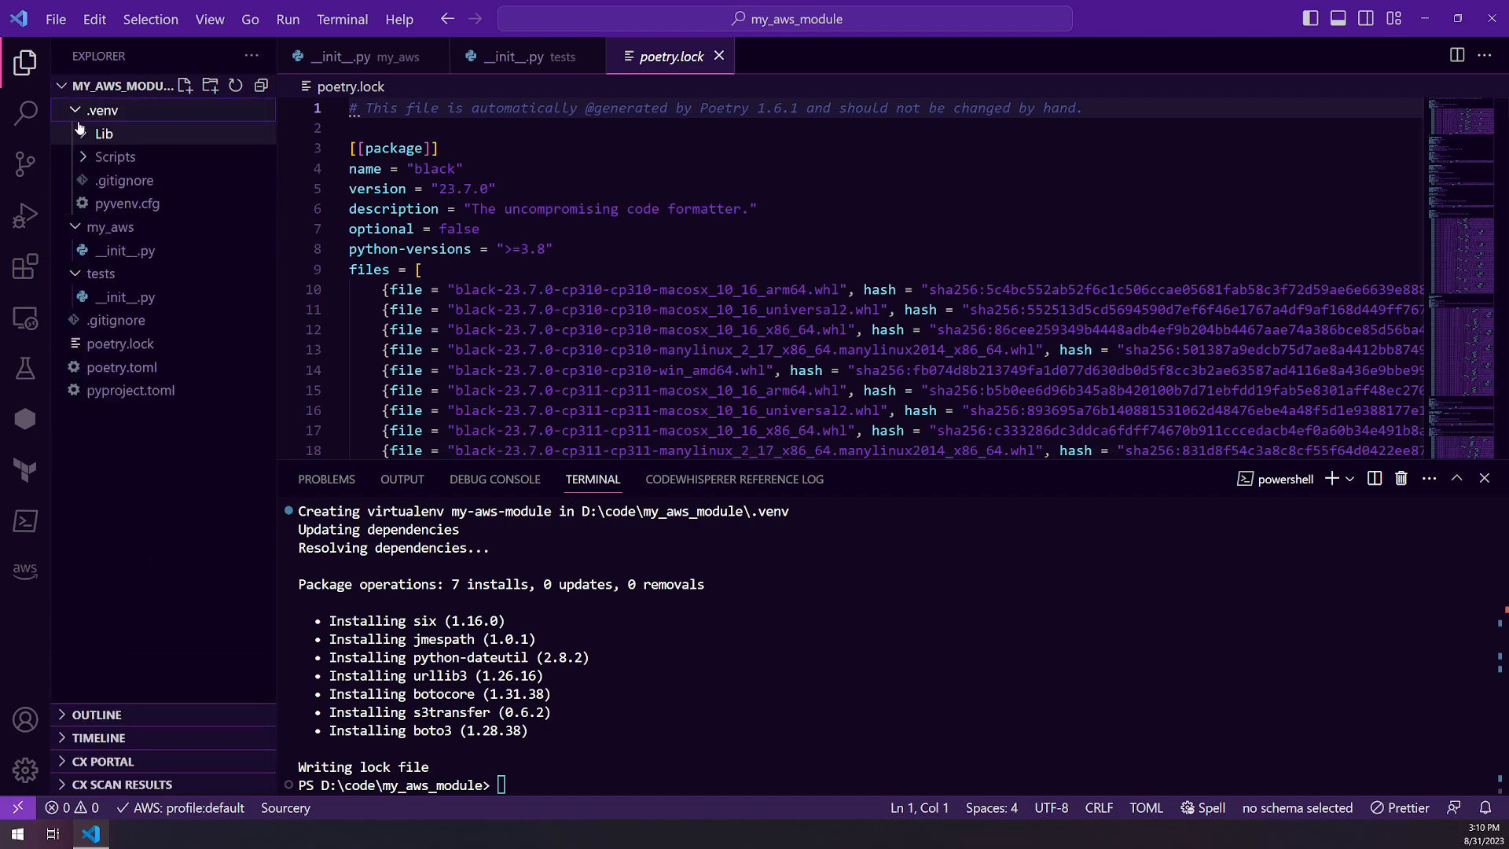
pyautogui.click(102, 109)
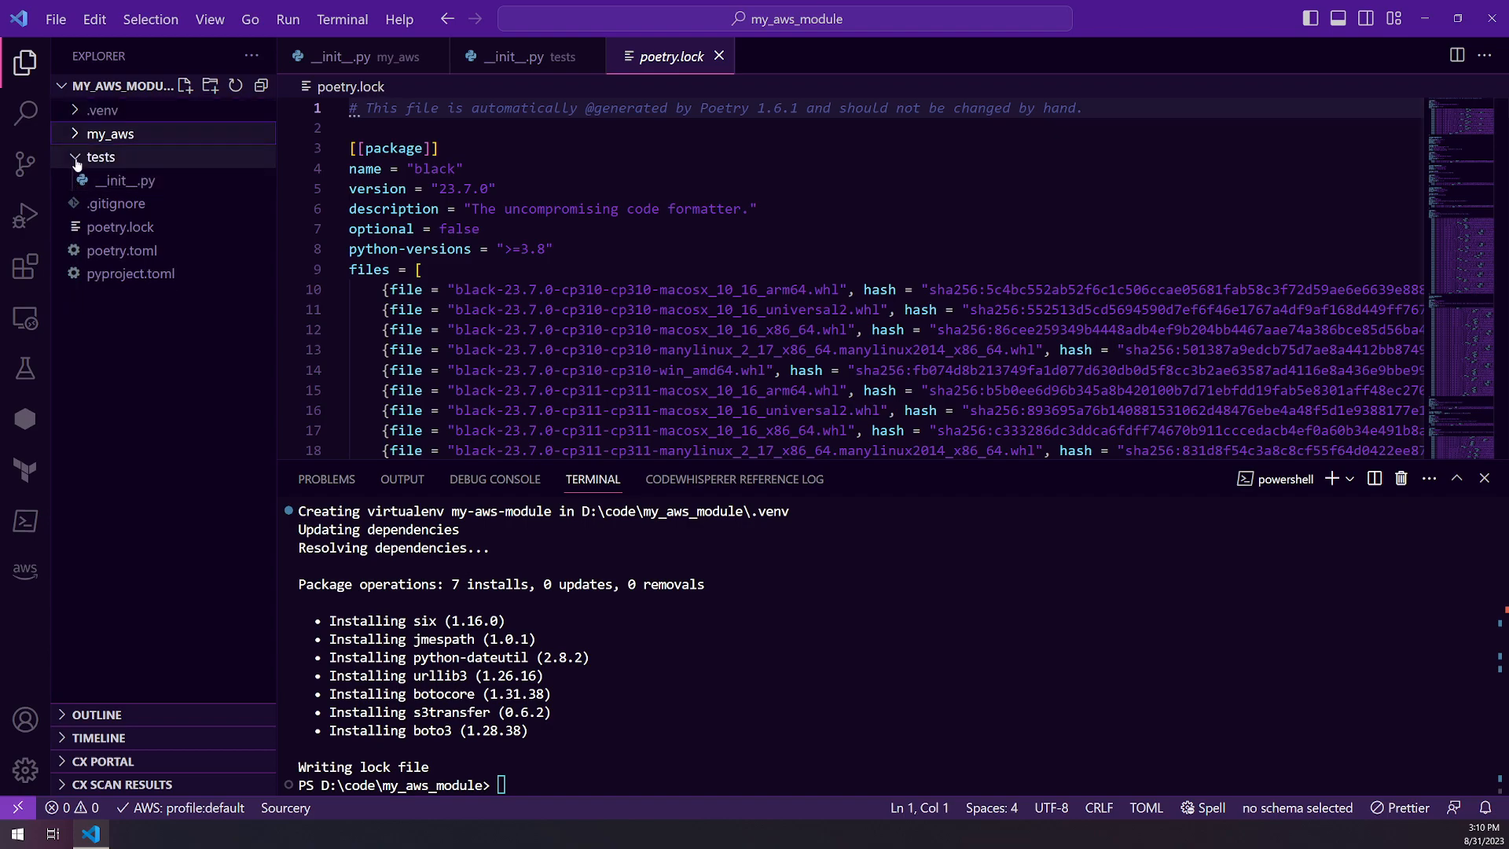
pyautogui.click(100, 157)
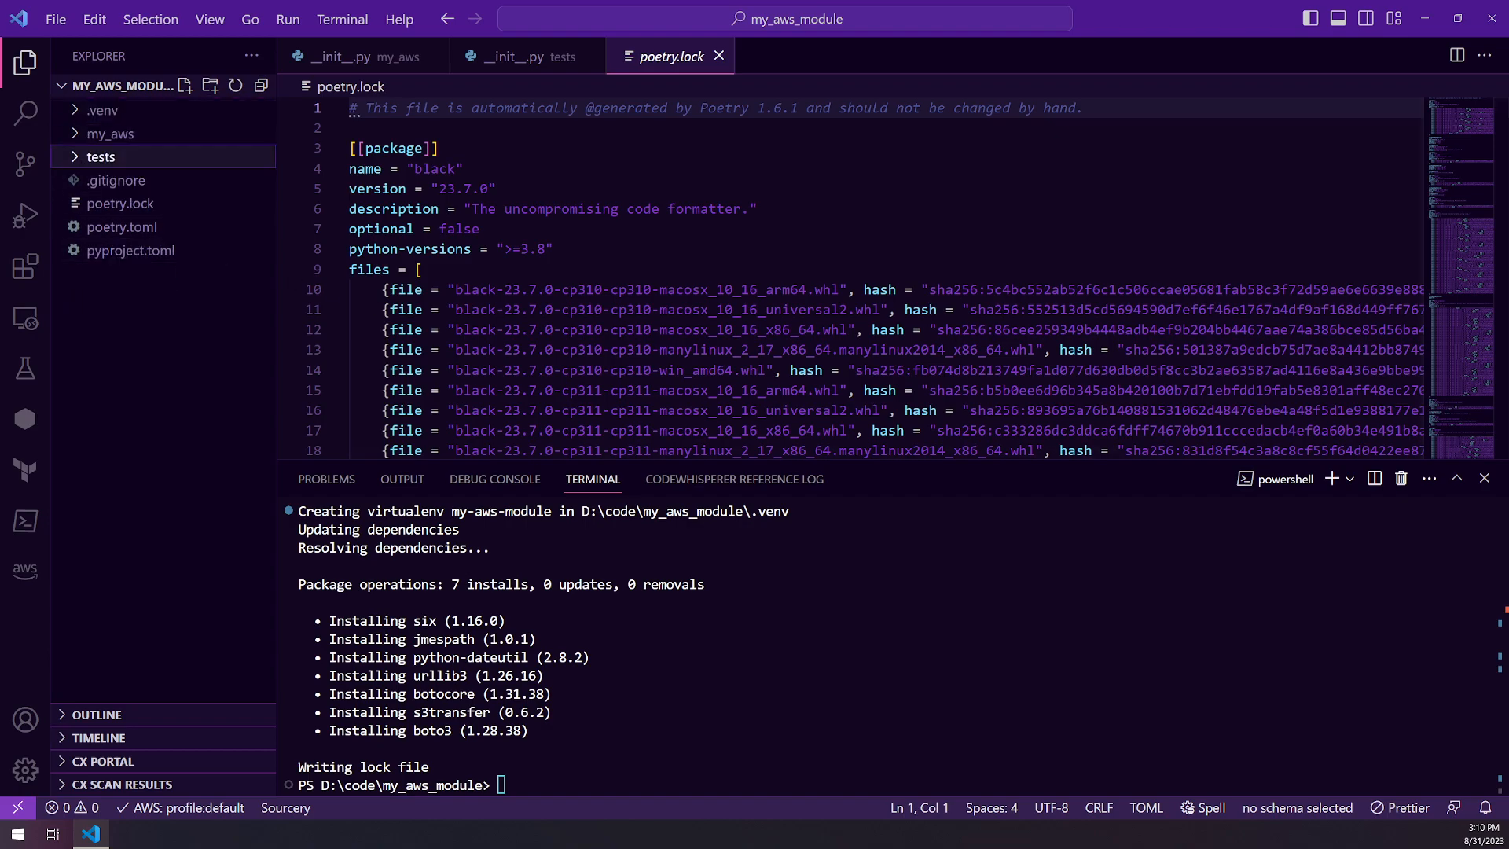